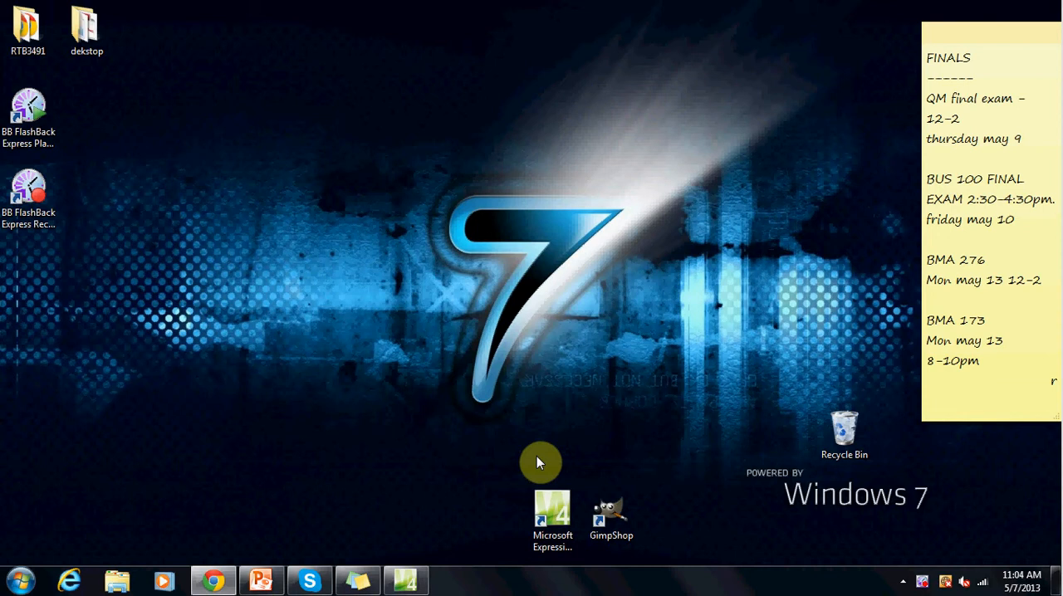
pyautogui.moveTo(539, 466)
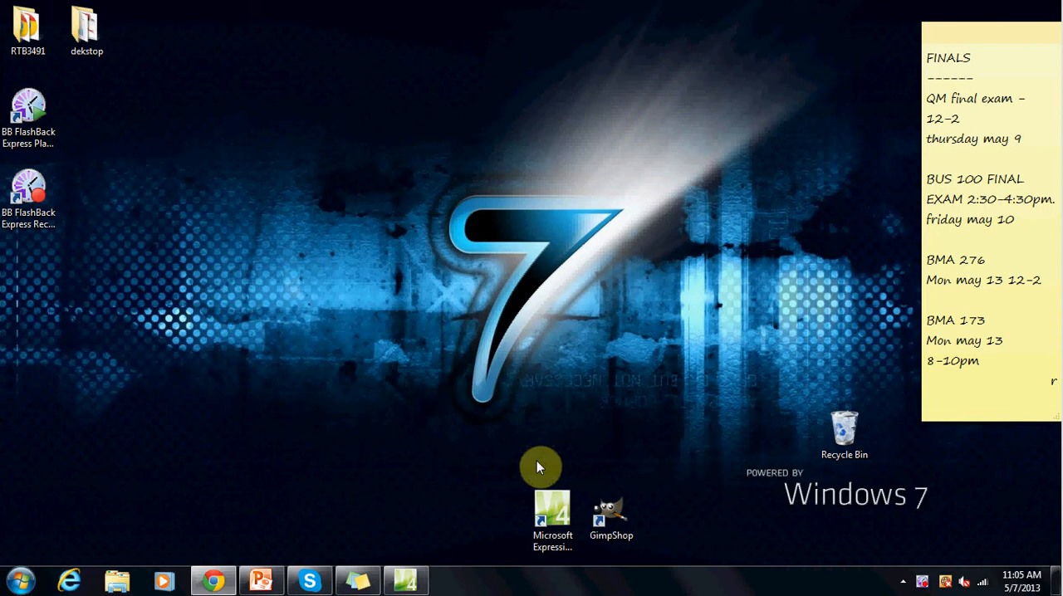
pyautogui.moveTo(544, 459)
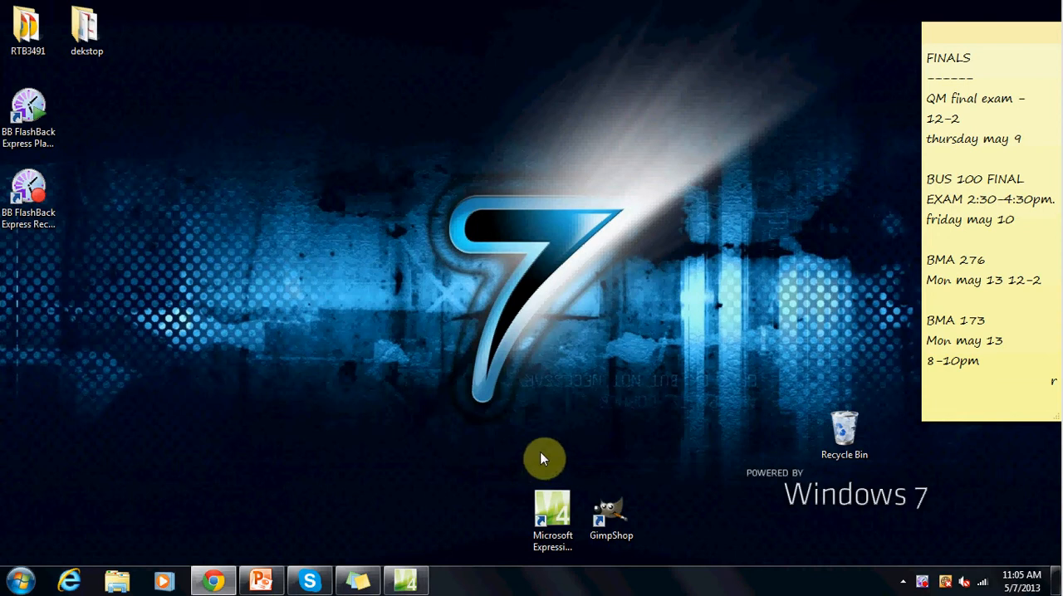
pyautogui.moveTo(606, 327)
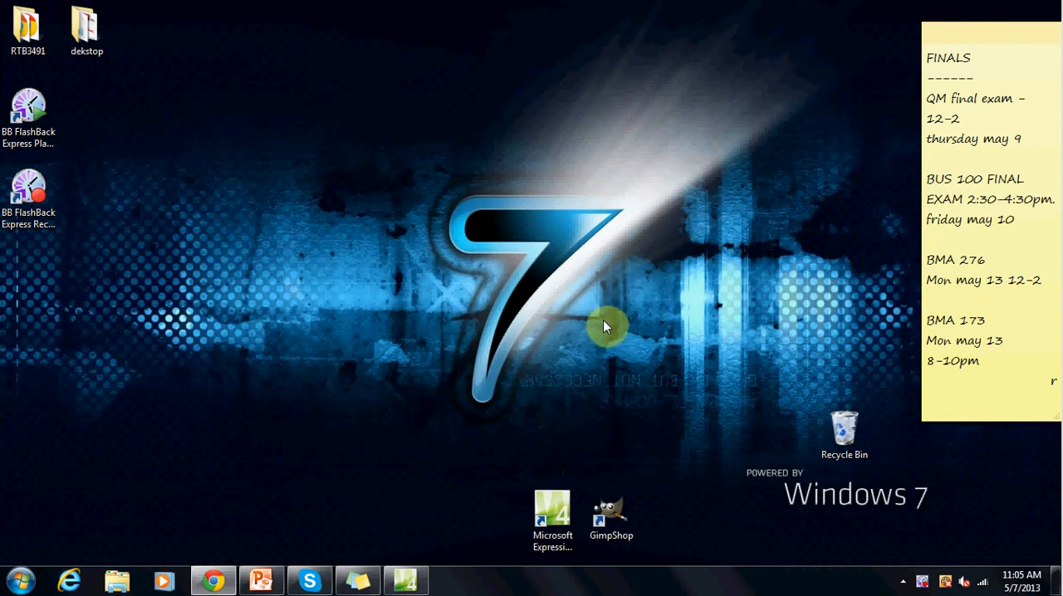
pyautogui.moveTo(538, 408)
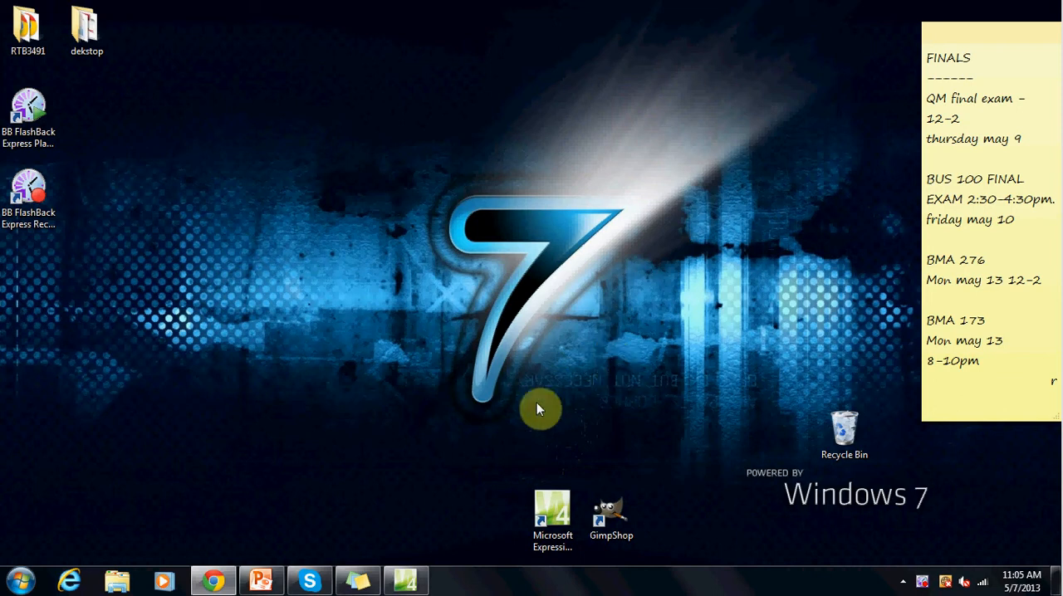
pyautogui.moveTo(523, 355)
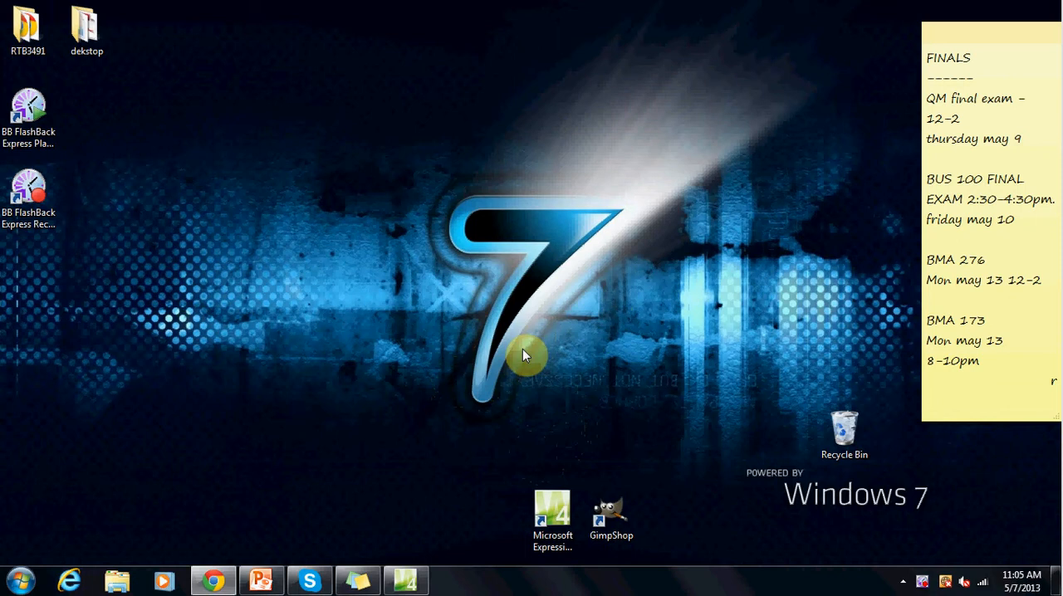
# Launch Expression Web 4 and open the RTB3491 site folder from the Desktop.
pyautogui.click(552, 515)
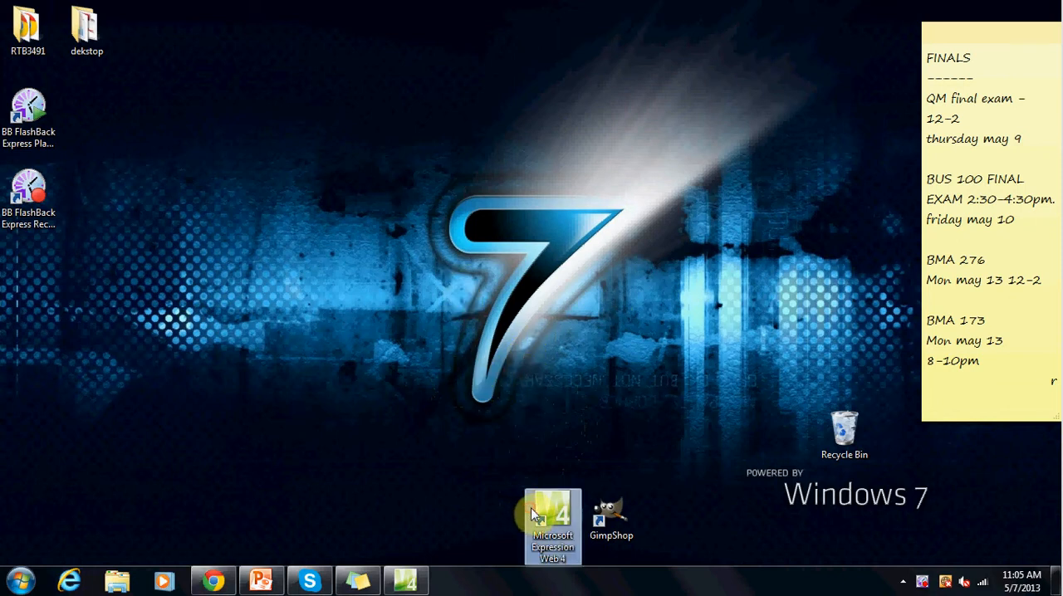
pyautogui.doubleClick(552, 523)
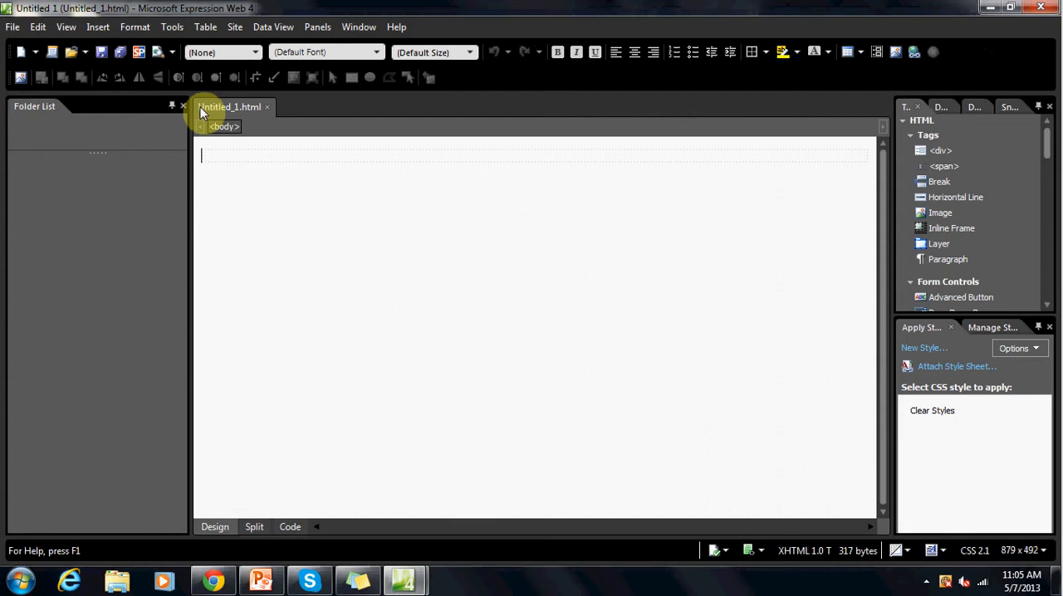
pyautogui.moveTo(256, 115)
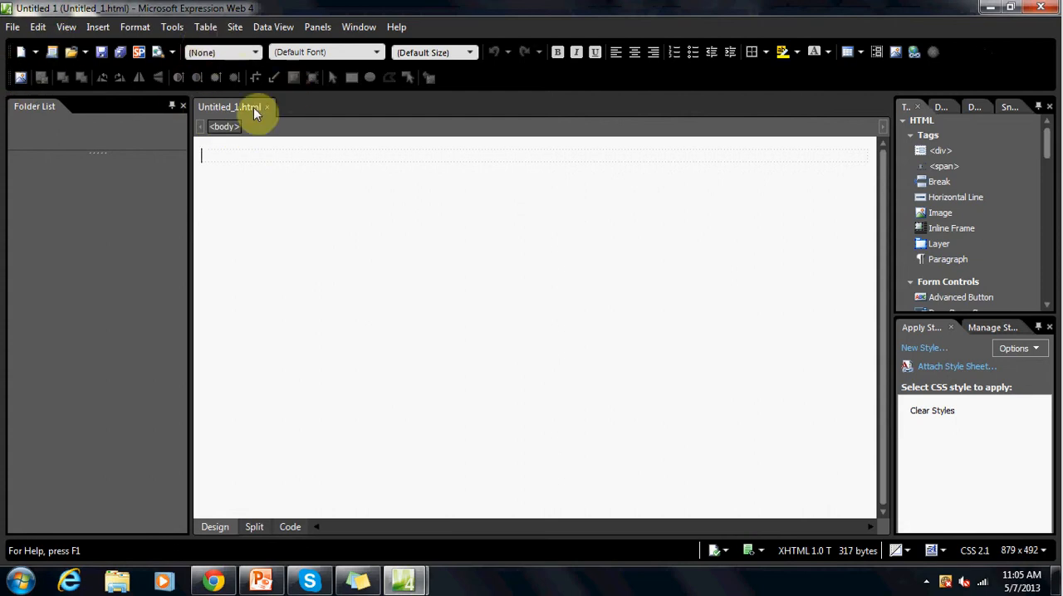
pyautogui.click(12, 27)
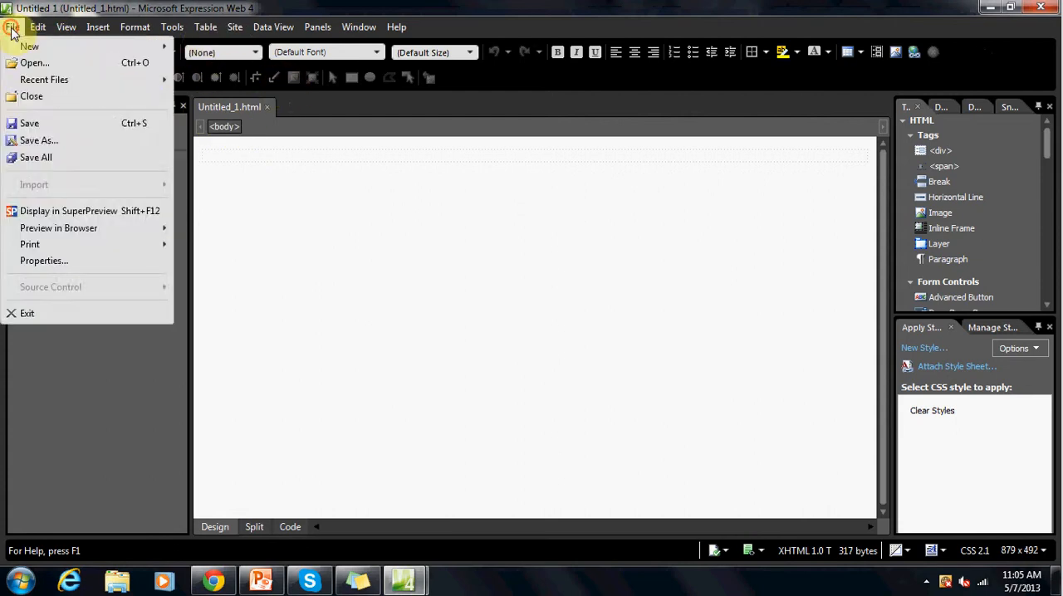
pyautogui.click(235, 27)
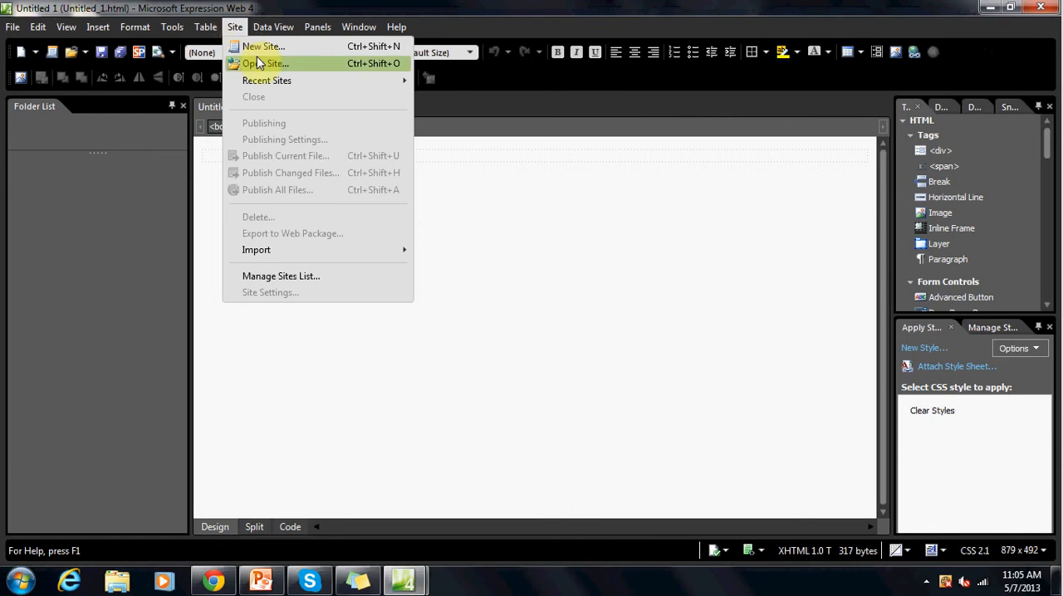
pyautogui.click(266, 64)
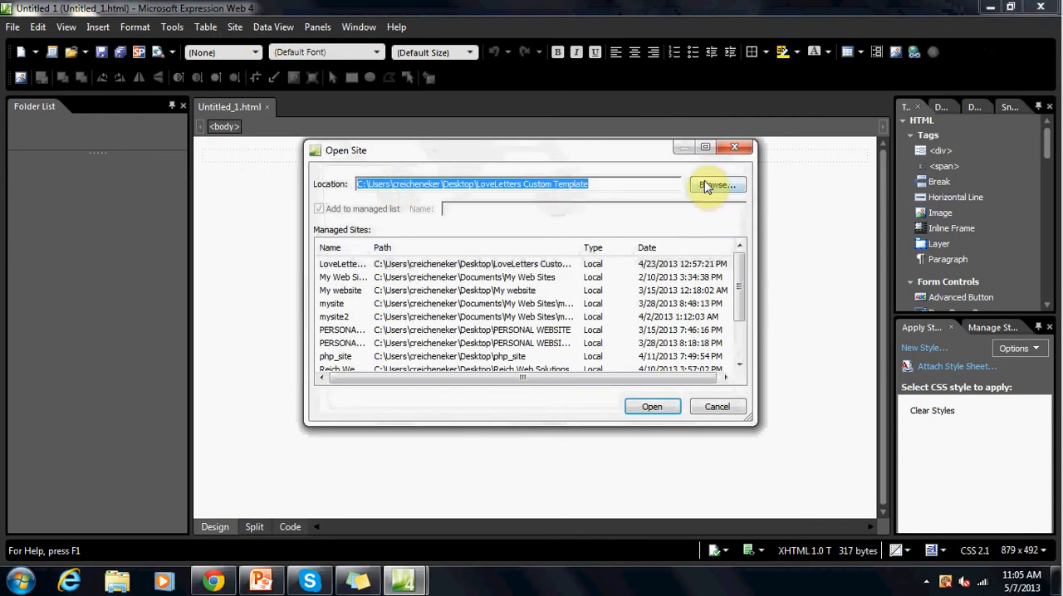
pyautogui.click(714, 184)
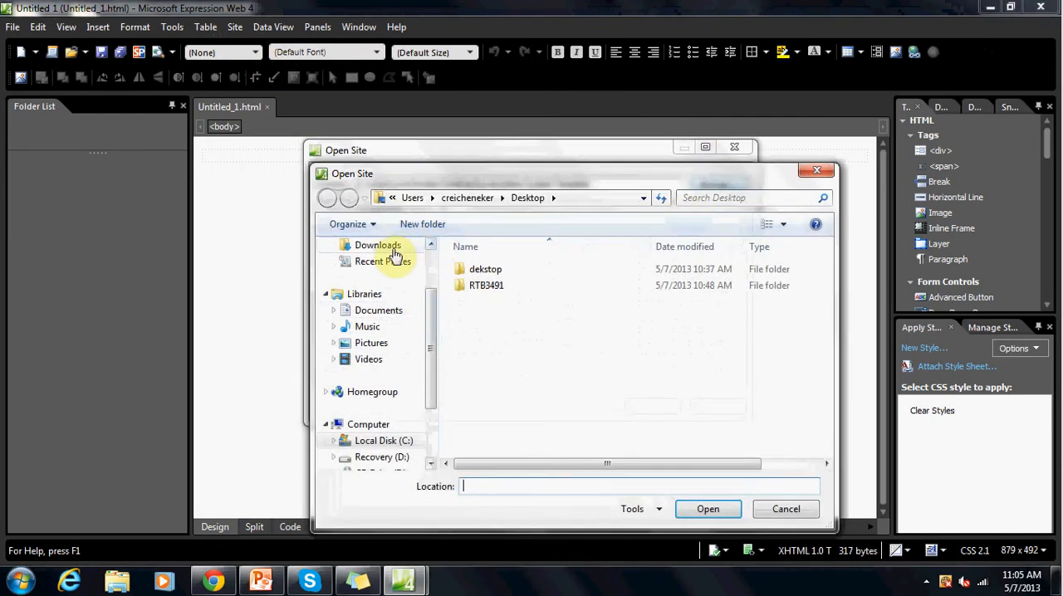
pyautogui.click(485, 269)
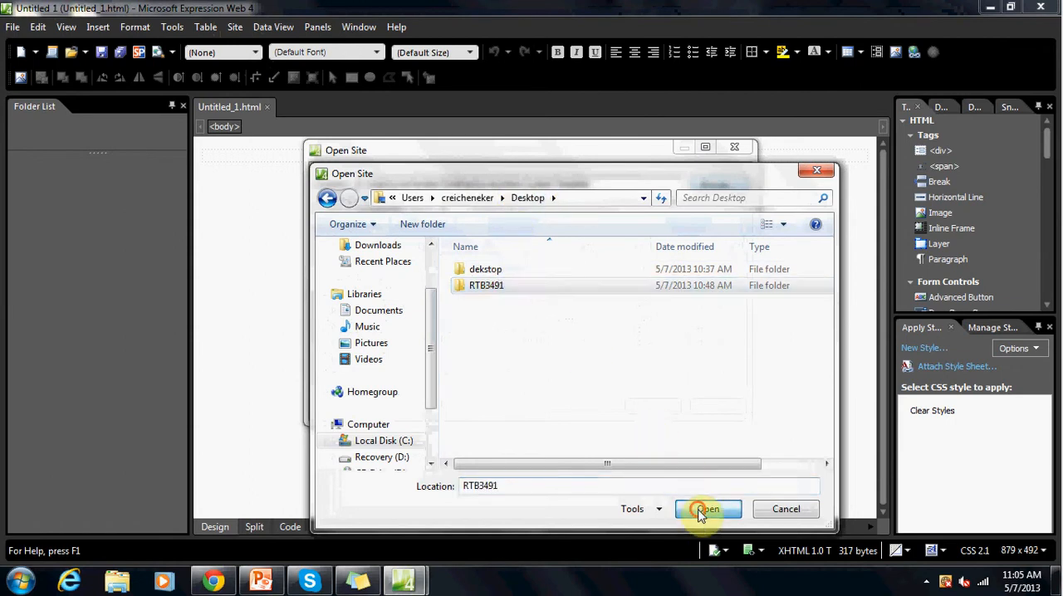
pyautogui.click(708, 509)
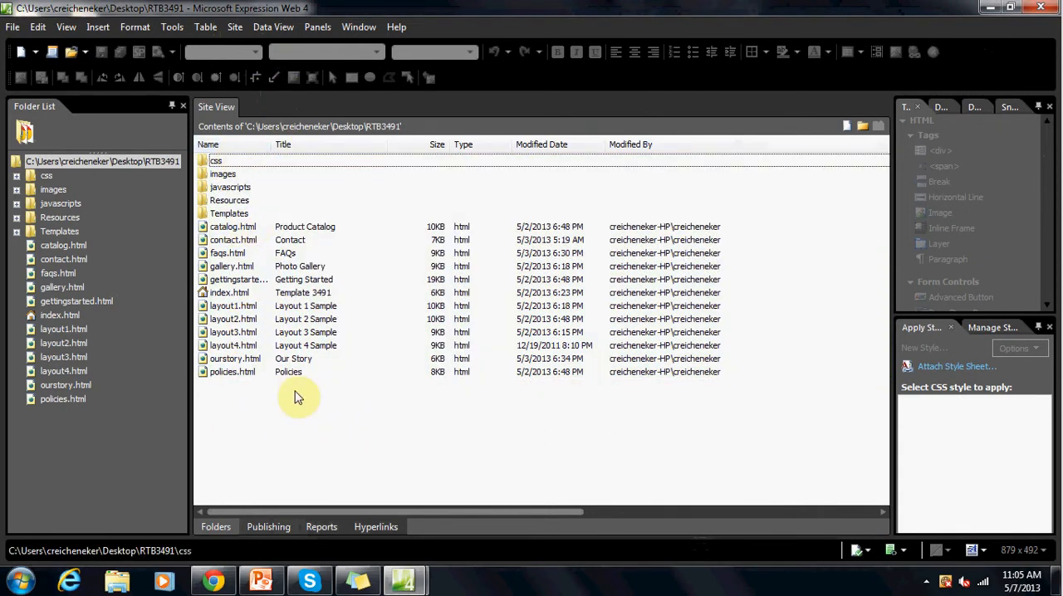
pyautogui.moveTo(266, 304)
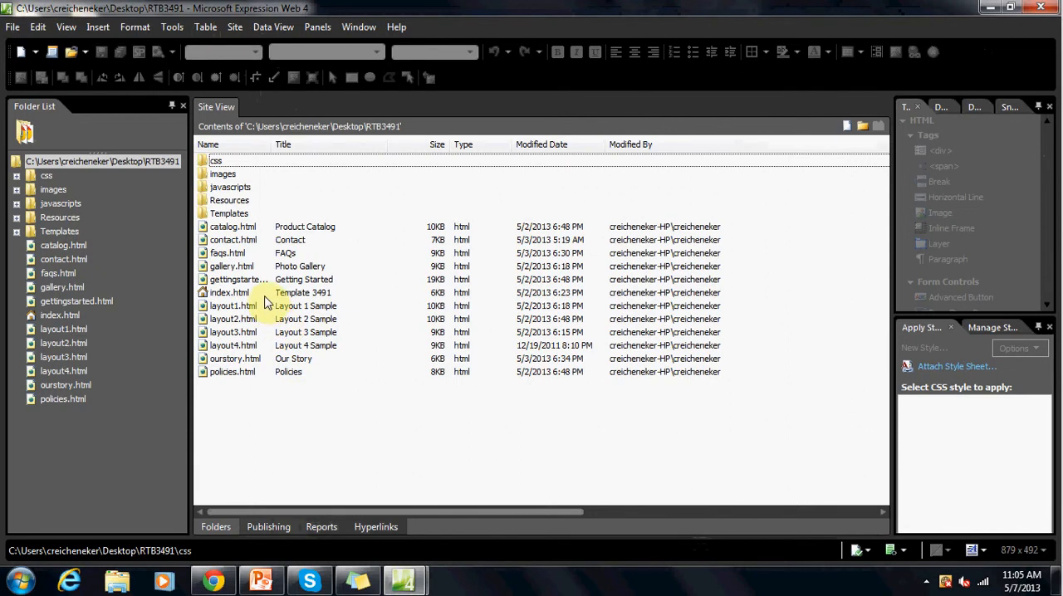
# Open index.html from the RTB3491 site file list in Design view.
pyautogui.doubleClick(229, 292)
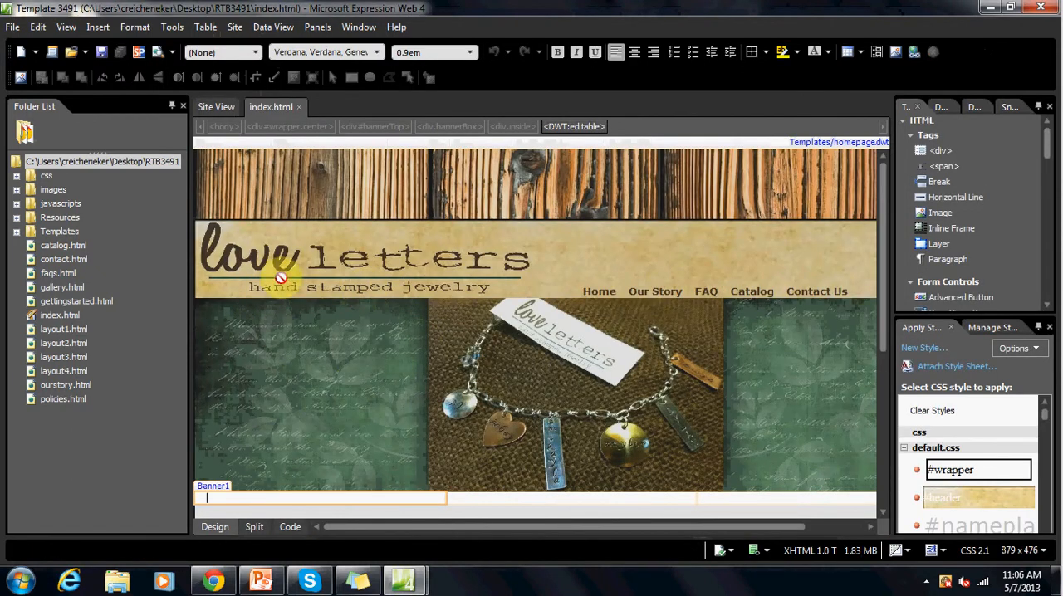
pyautogui.moveTo(382, 275)
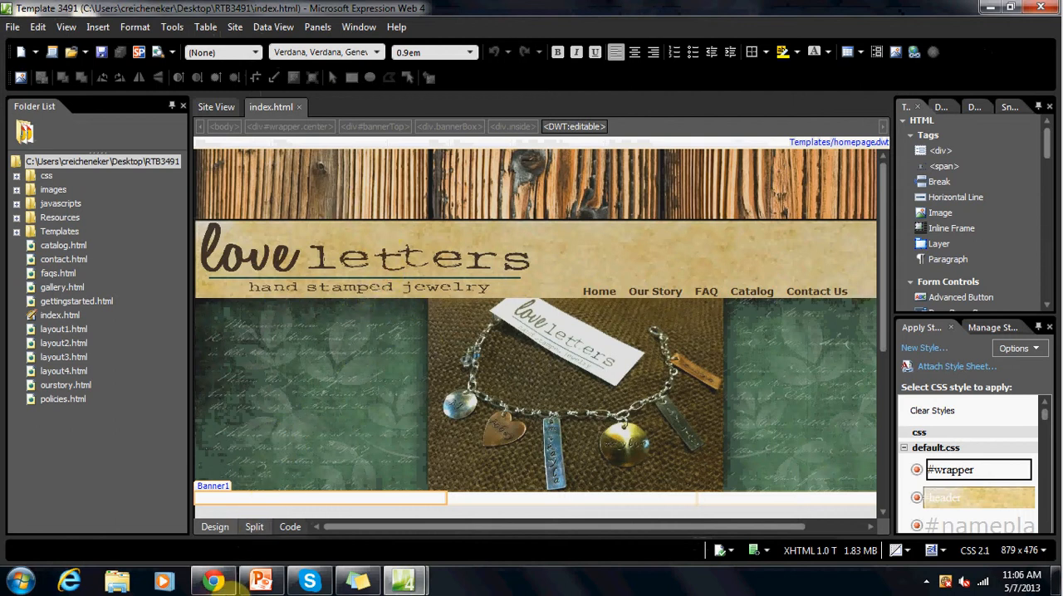
pyautogui.click(212, 579)
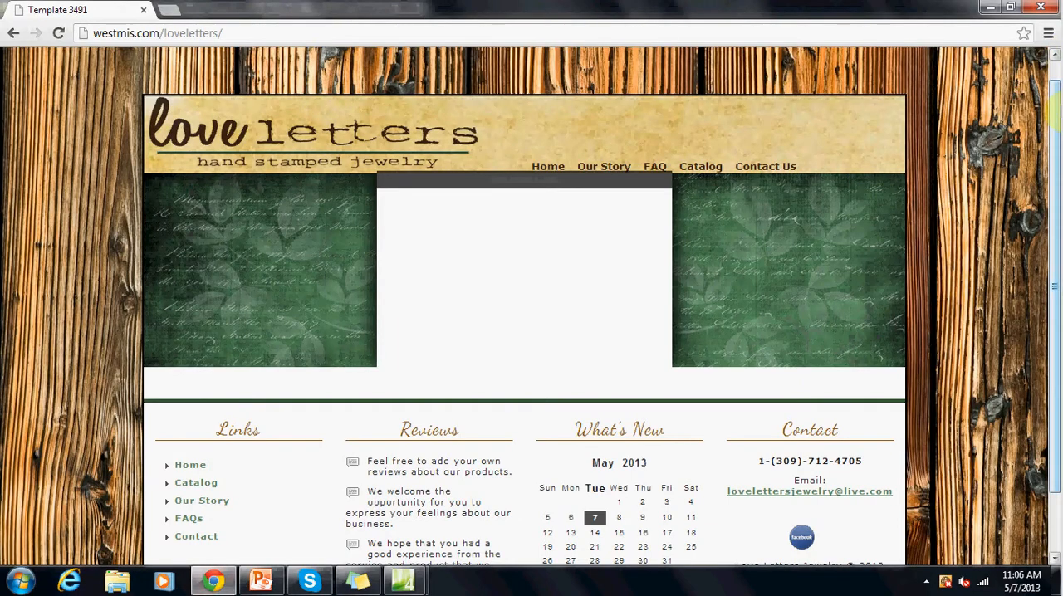
pyautogui.scroll(-3)
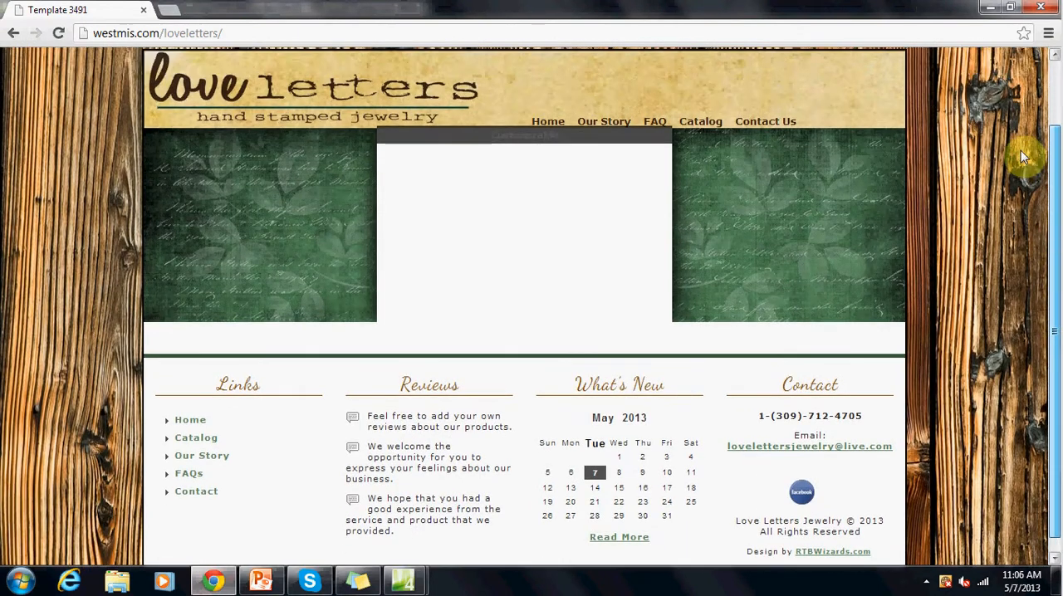
pyautogui.scroll(-3)
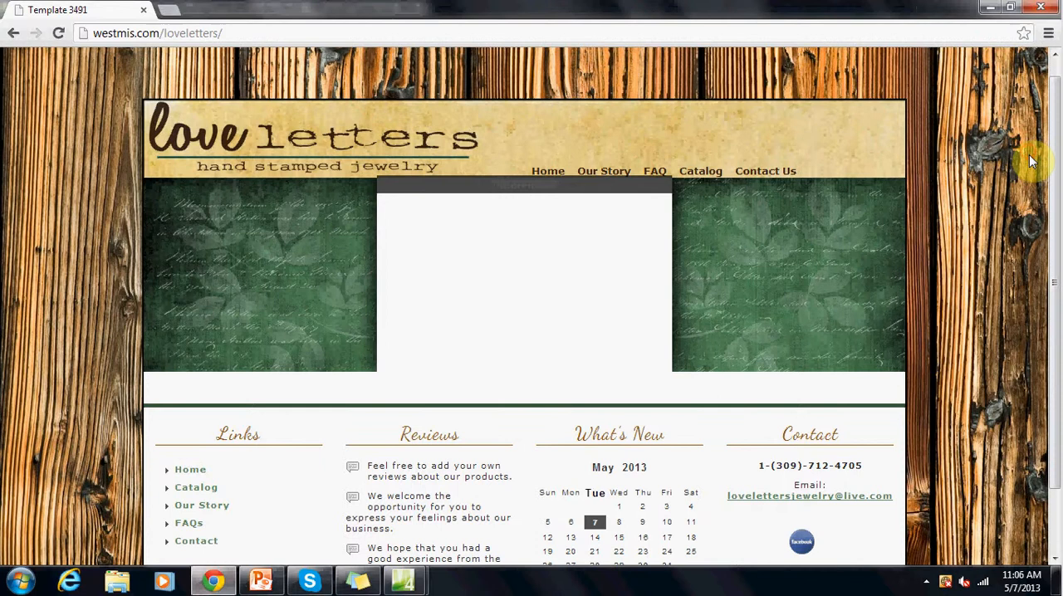
pyautogui.moveTo(240, 17)
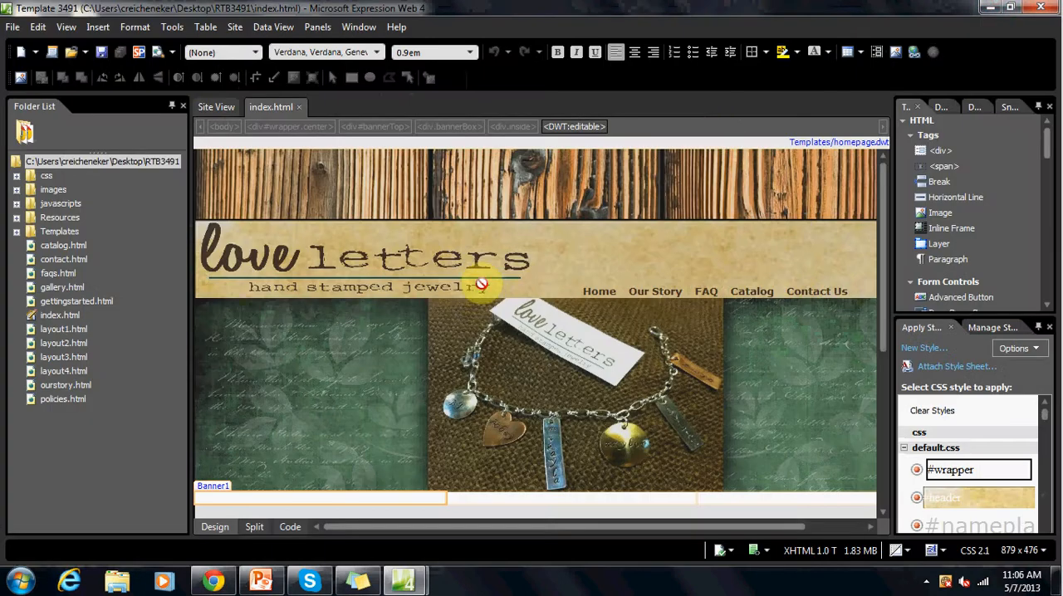
pyautogui.moveTo(589, 126)
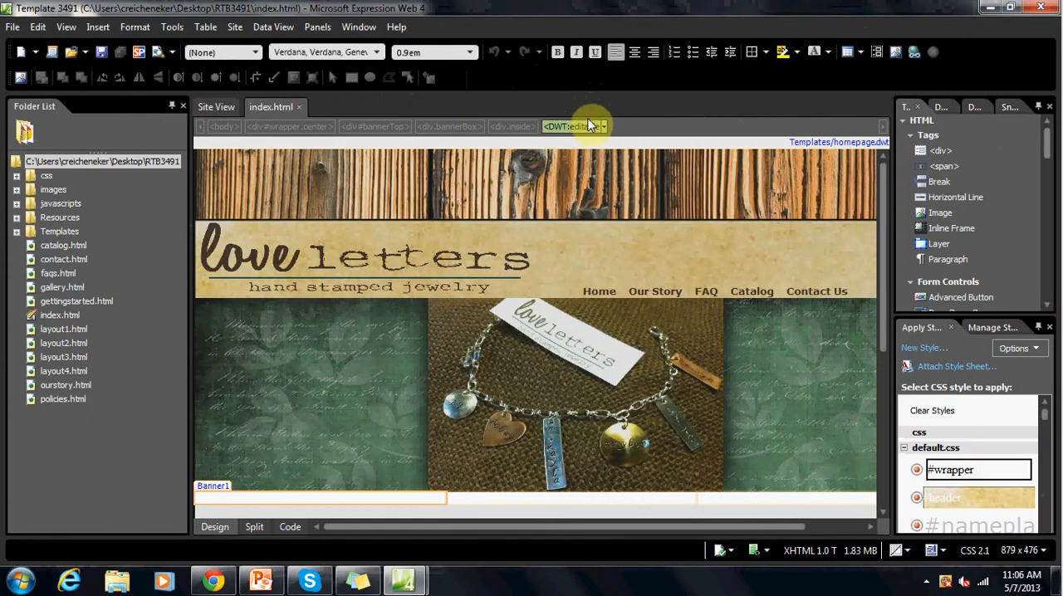
pyautogui.moveTo(204, 226)
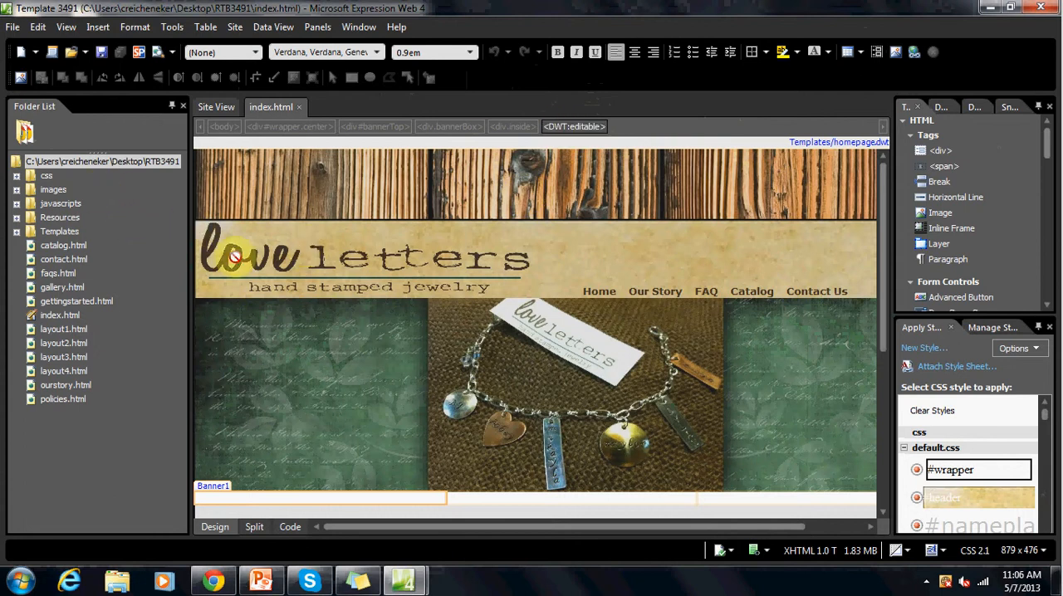
# Expand the Templates folder and open homepage.dwt for editing.
pyautogui.click(17, 231)
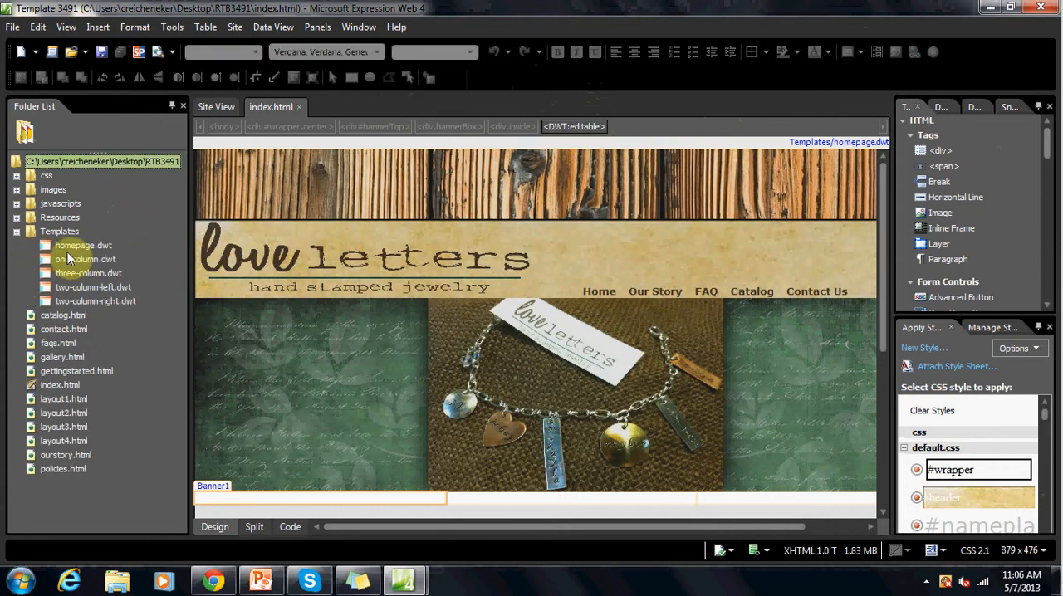
pyautogui.click(83, 245)
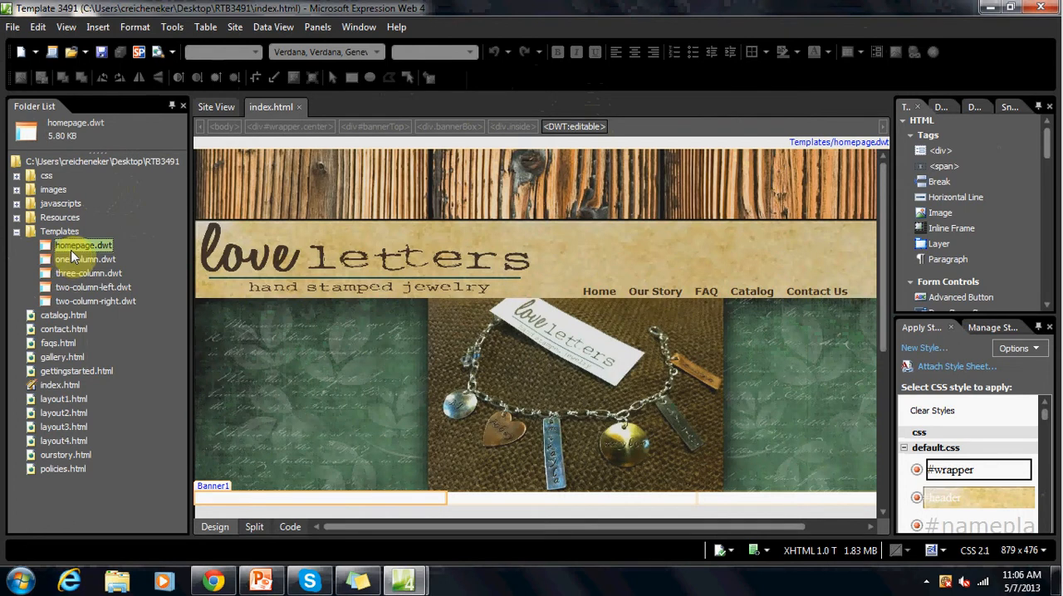
pyautogui.doubleClick(83, 245)
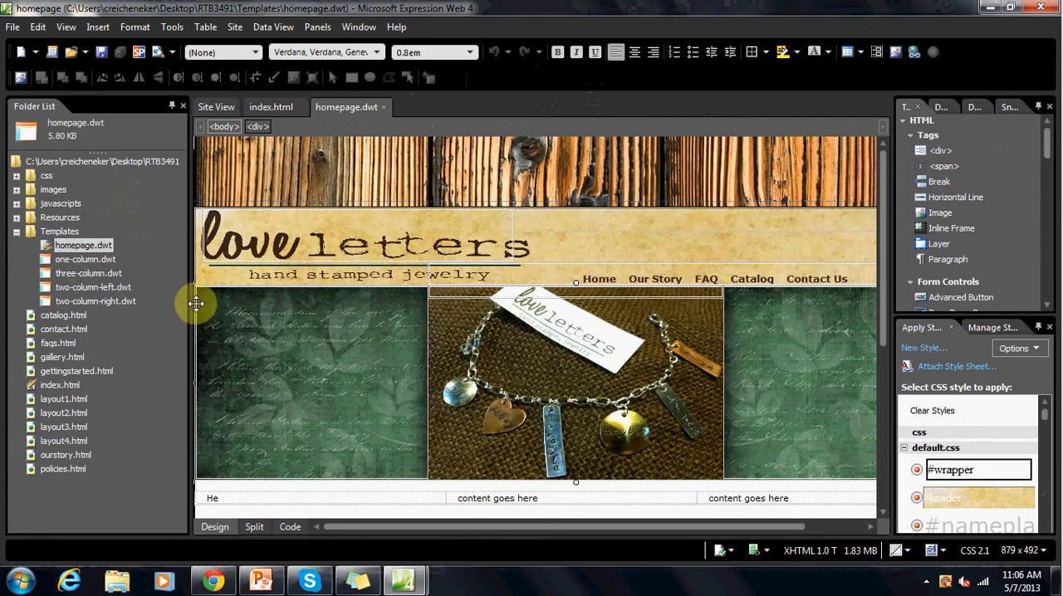
pyautogui.moveTo(356, 183)
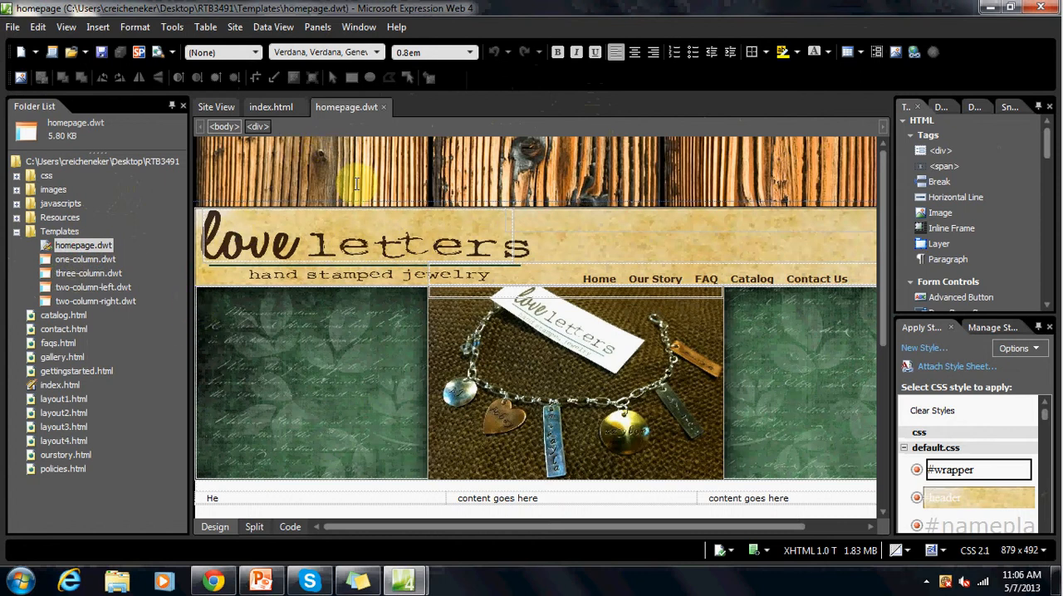
pyautogui.moveTo(324, 544)
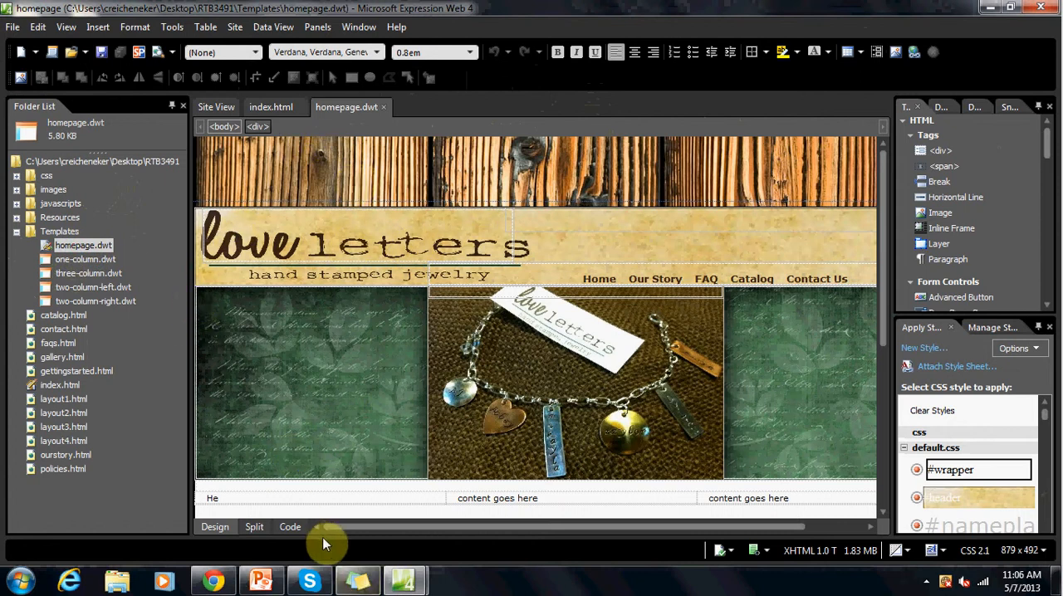
pyautogui.moveTo(290, 527)
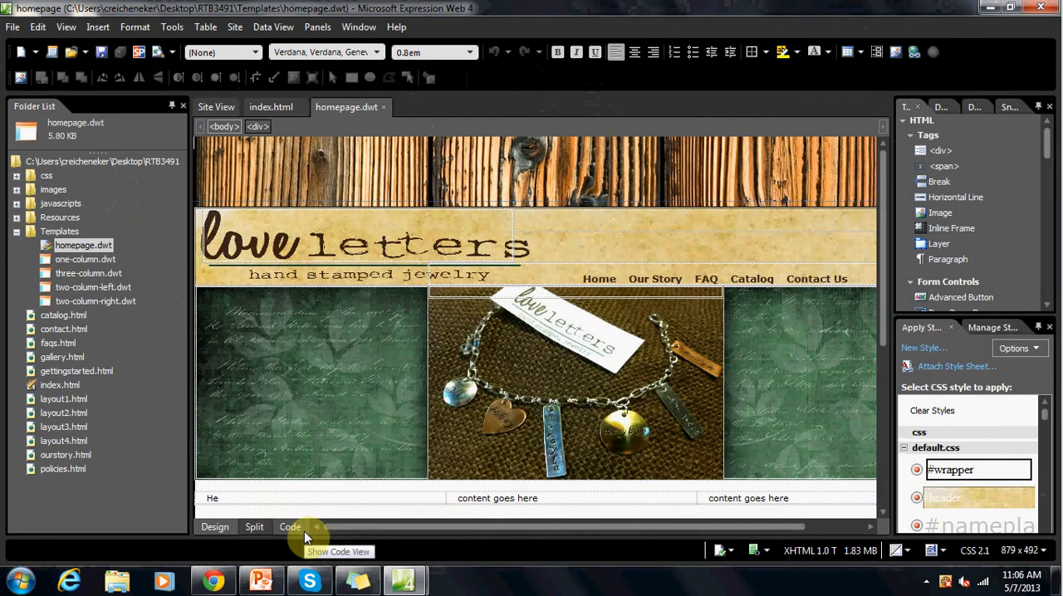
# Locate the lovelettershighres.png logo src on line 84 in Code view, then return to Design.
pyautogui.click(290, 526)
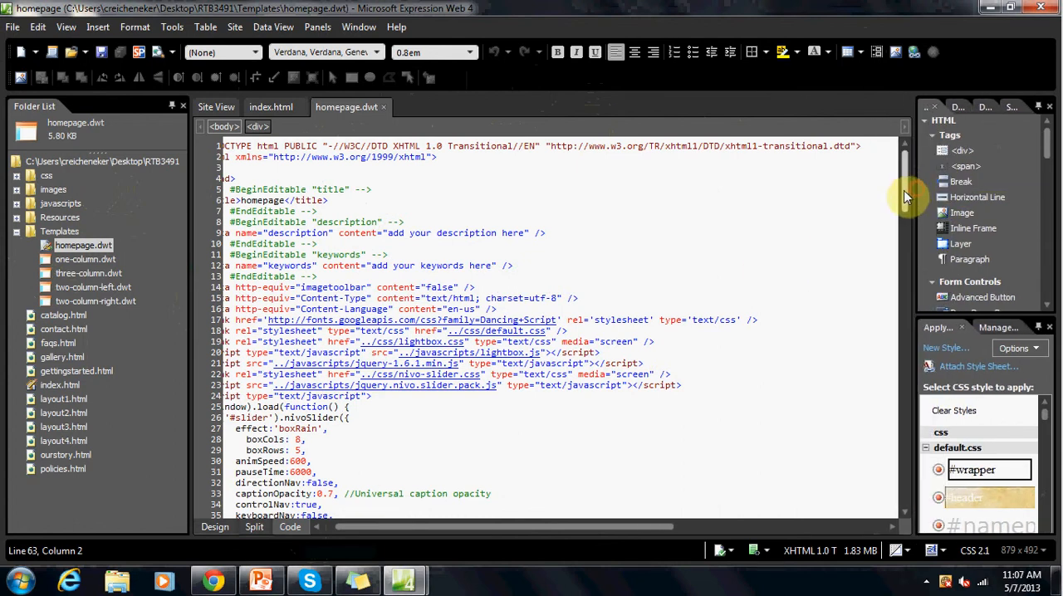
pyautogui.moveTo(908, 194)
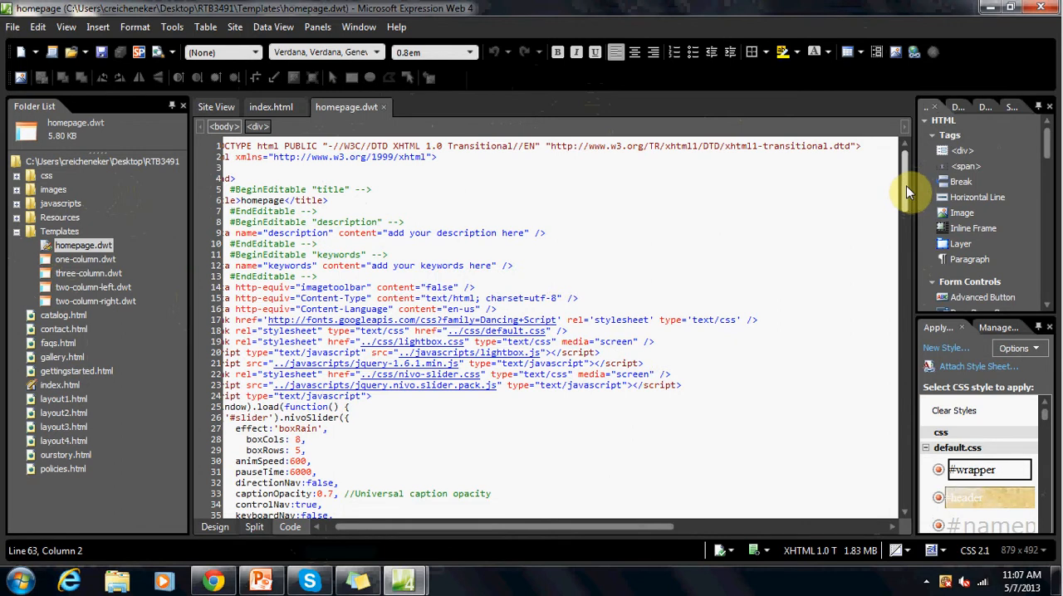
pyautogui.scroll(-3)
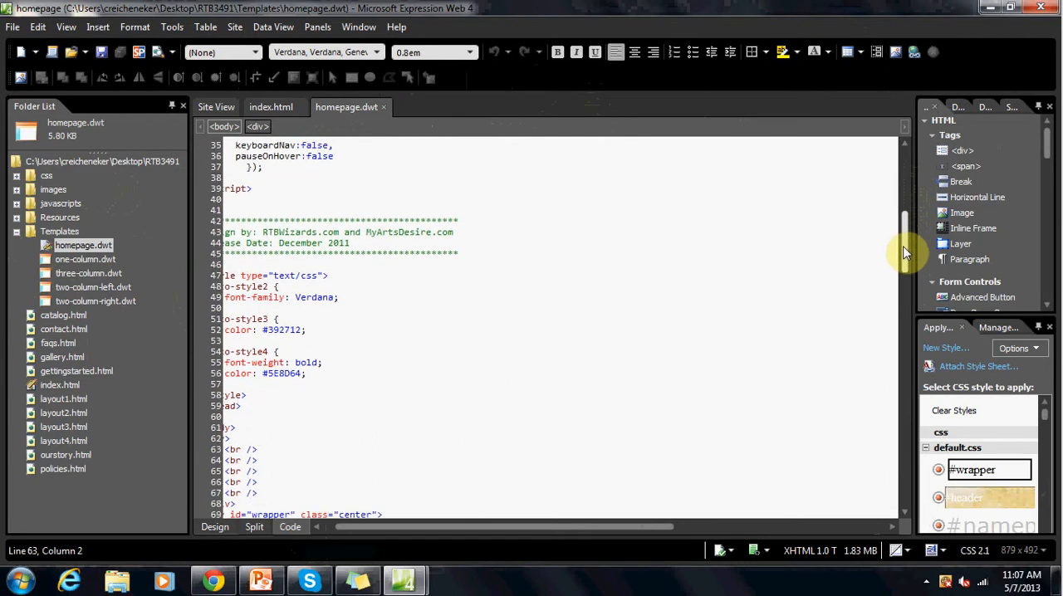
pyautogui.scroll(-3)
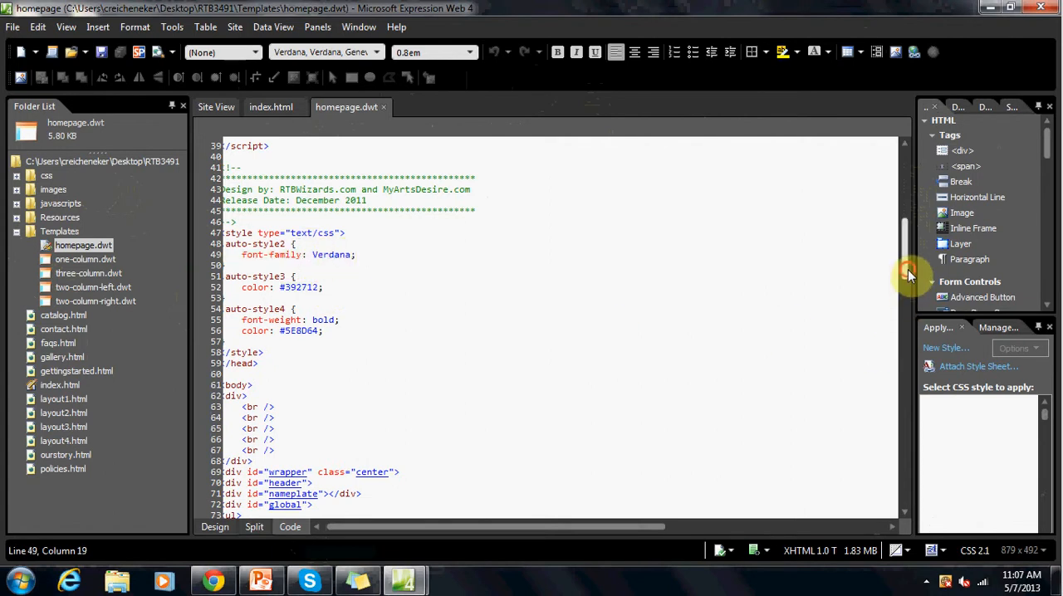
pyautogui.scroll(-3)
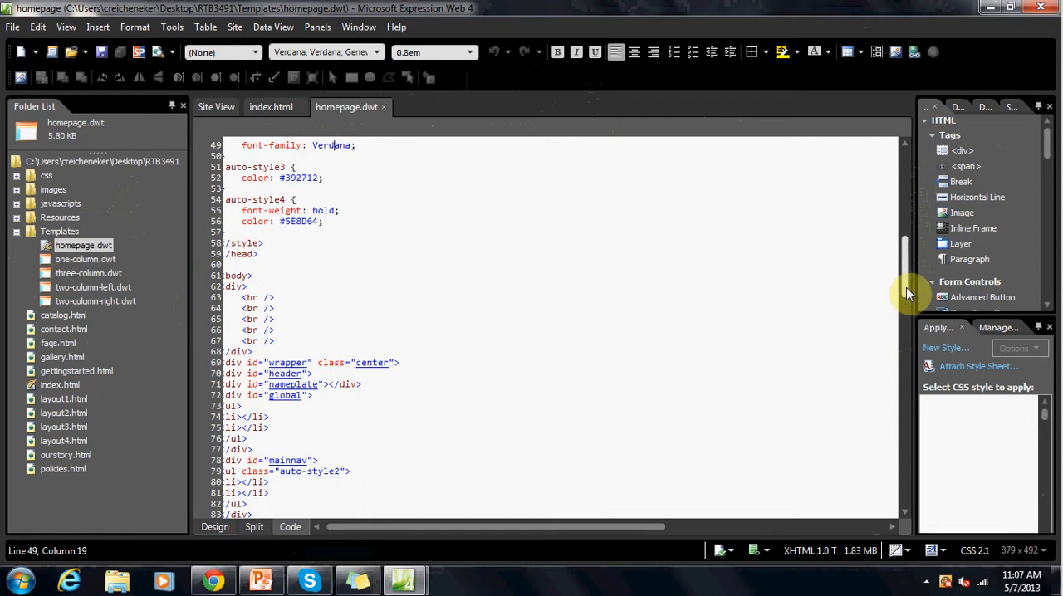
pyautogui.scroll(-3)
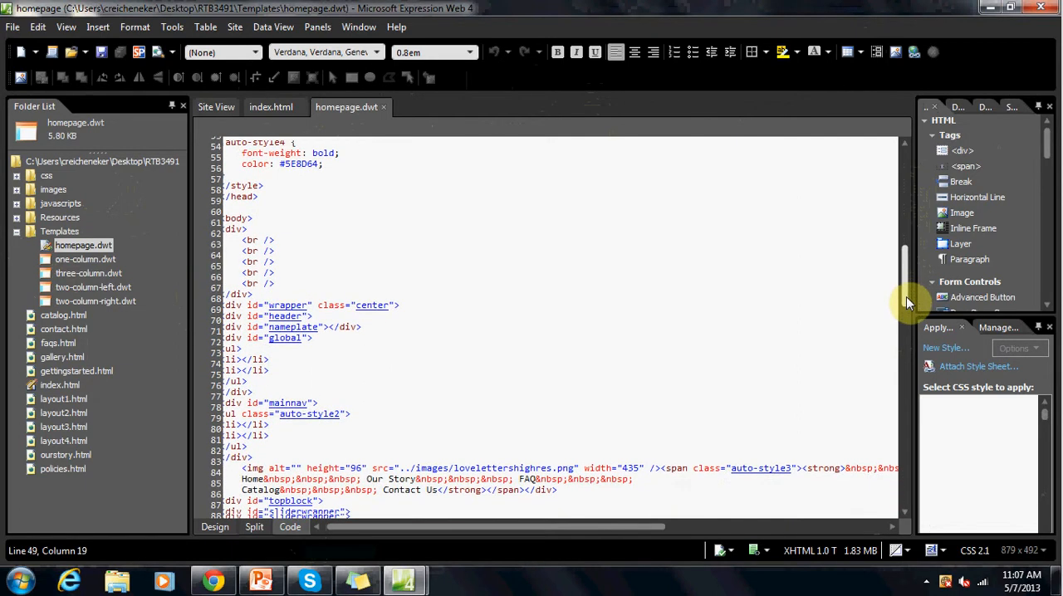
pyautogui.scroll(-3)
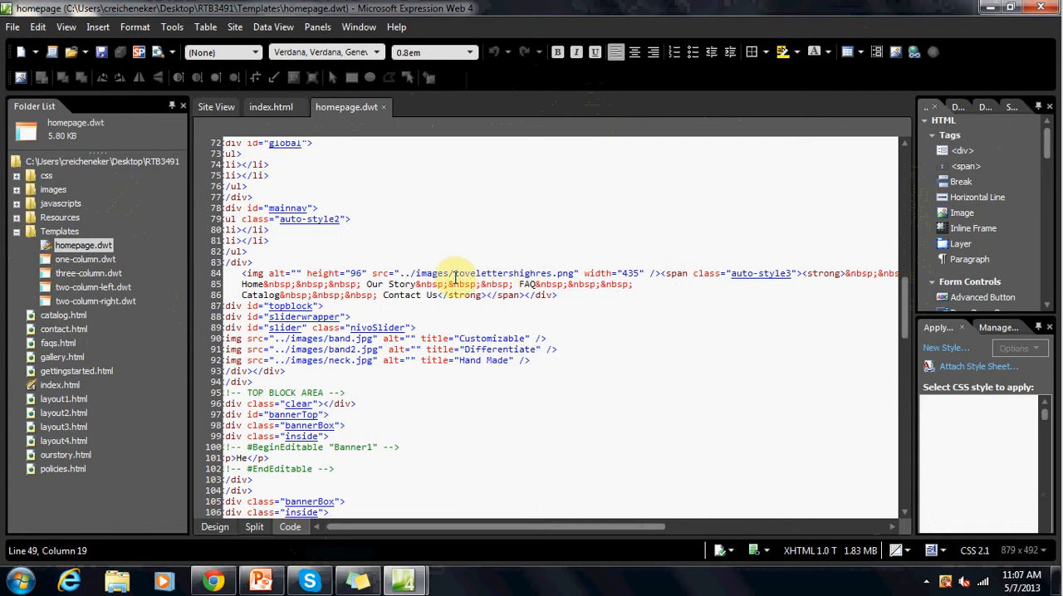
pyautogui.click(565, 284)
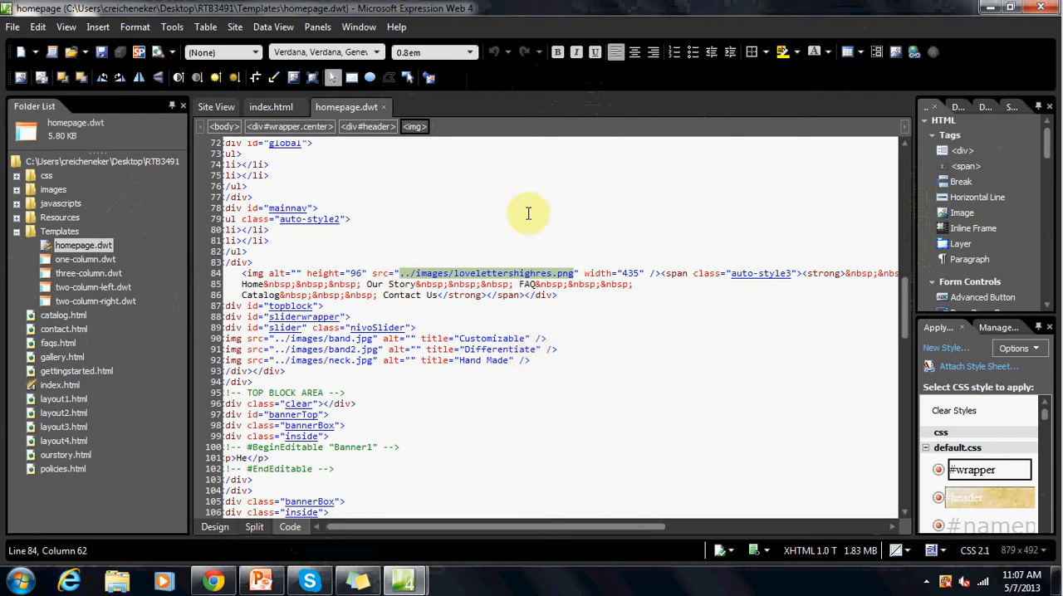
pyautogui.moveTo(479, 282)
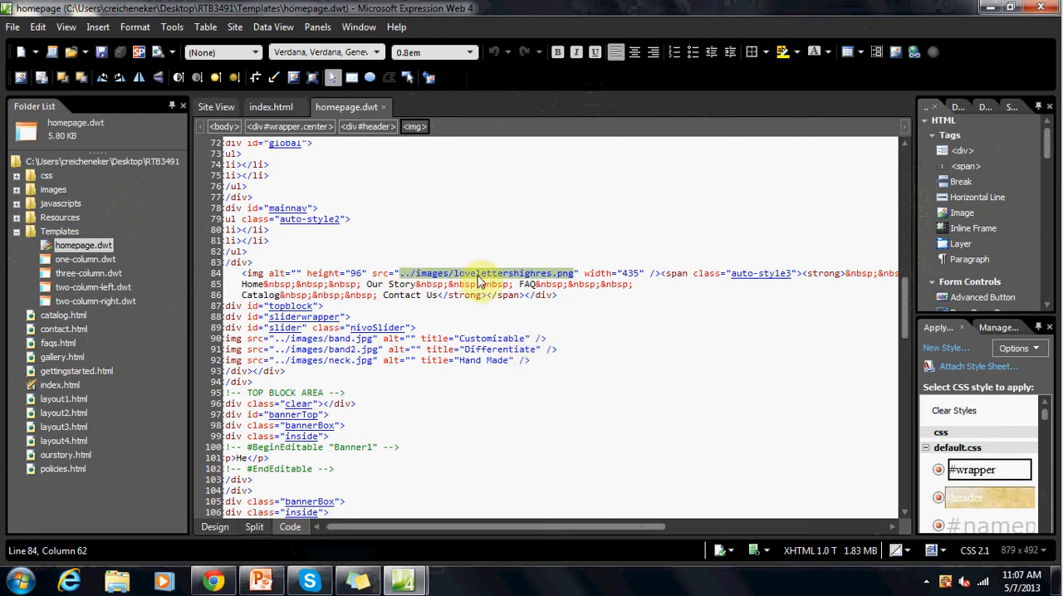
pyautogui.click(215, 527)
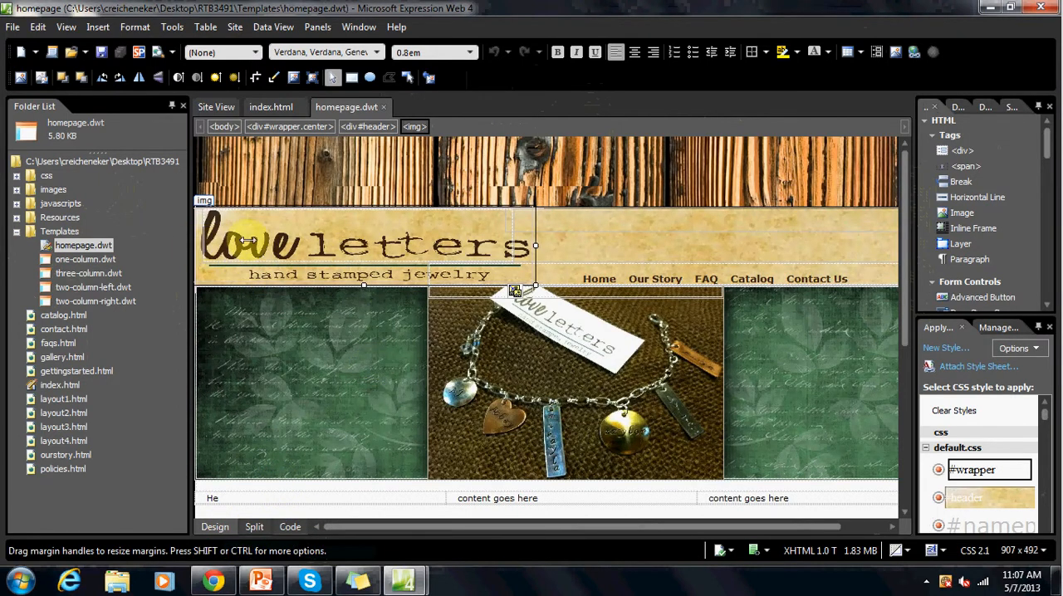
pyautogui.click(391, 240)
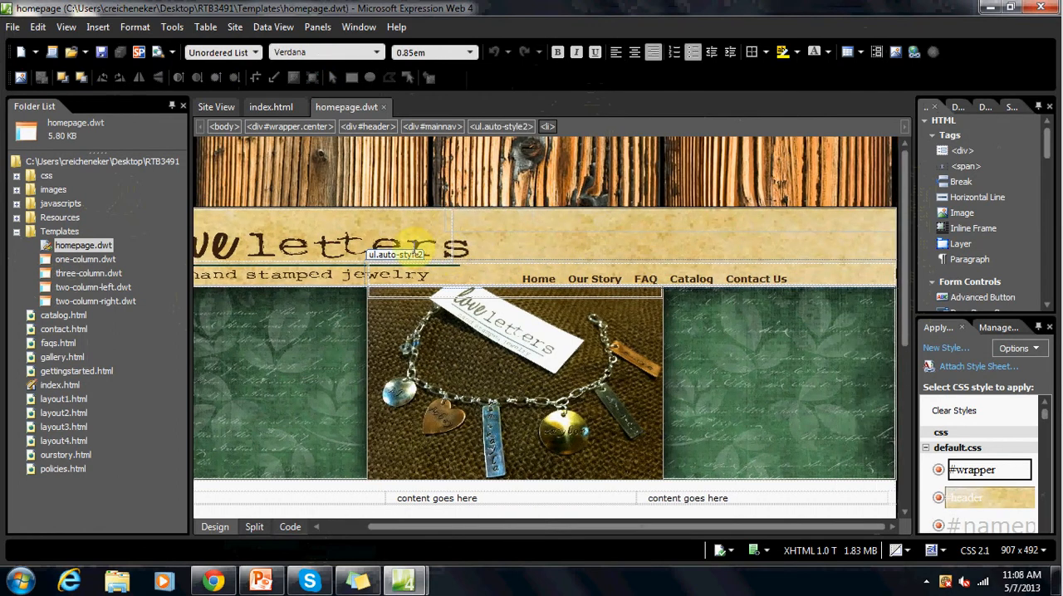
pyautogui.moveTo(324, 367)
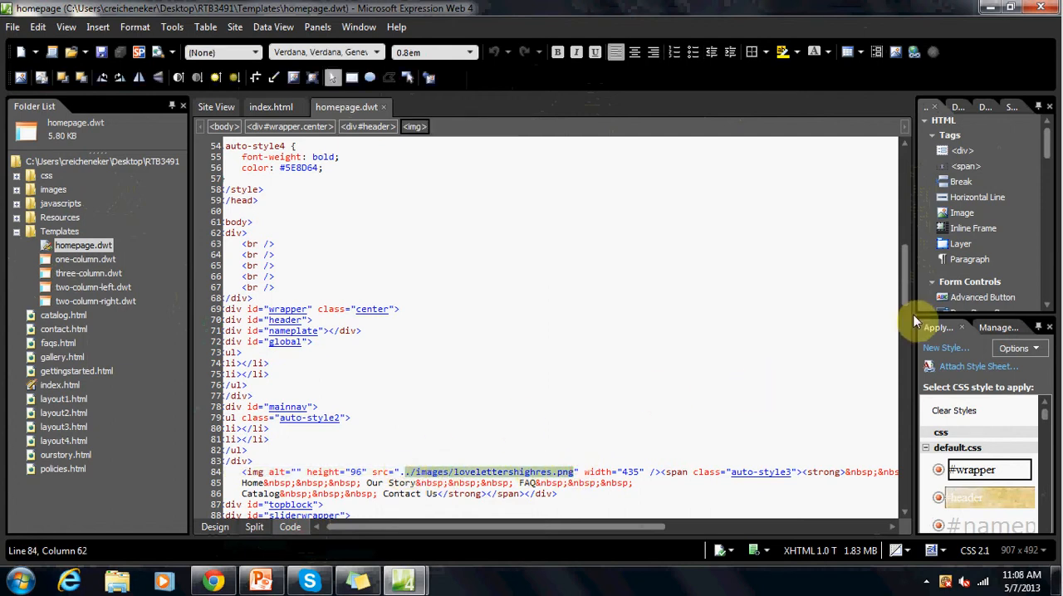
# Add a <!-- LOGO--> comment above the logo img tag and view the layout.
pyautogui.scroll(-3)
pyautogui.write('<!-- LOGO-->')
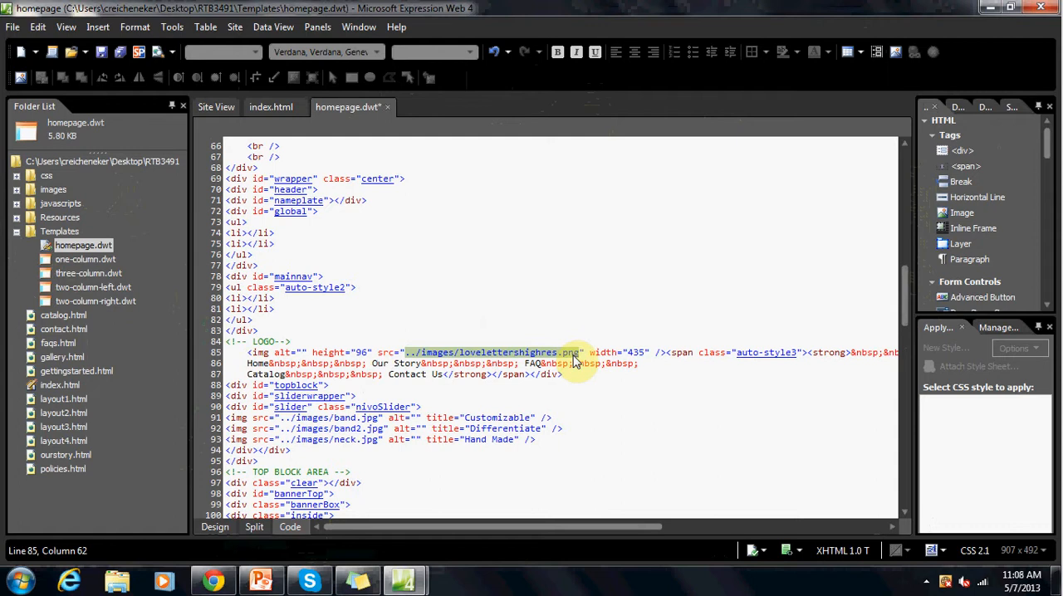
pyautogui.moveTo(527, 338)
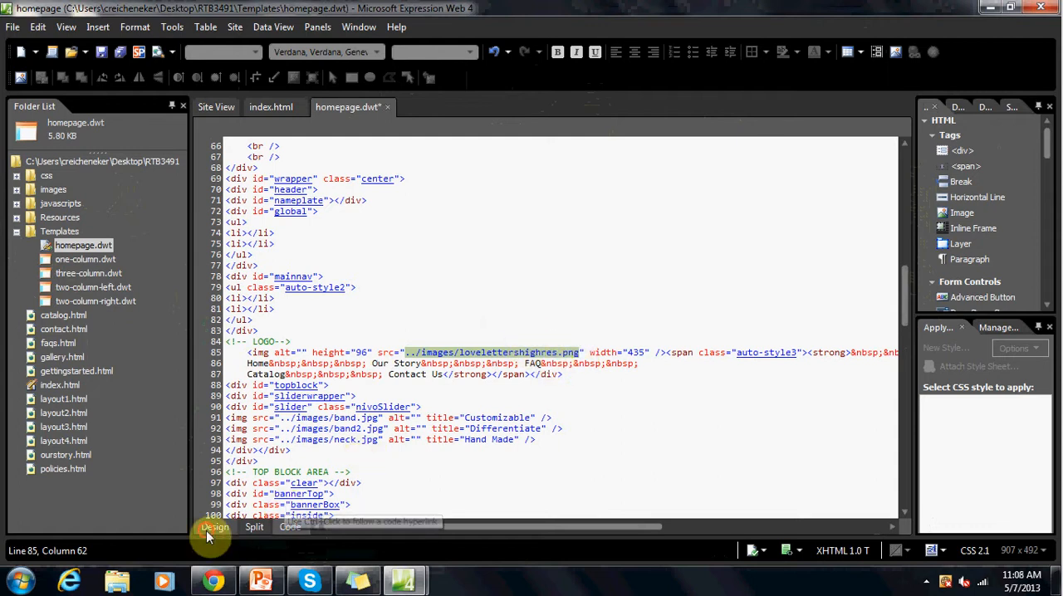
pyautogui.click(215, 527)
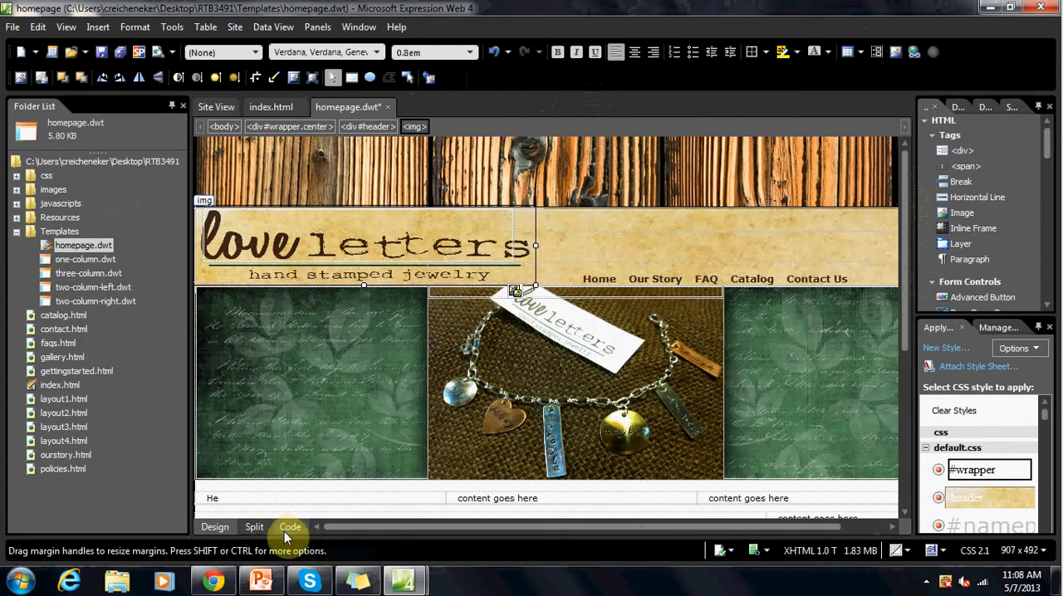
# Select the Our Story navigation link text in code, then view the rendered header.
pyautogui.click(289, 526)
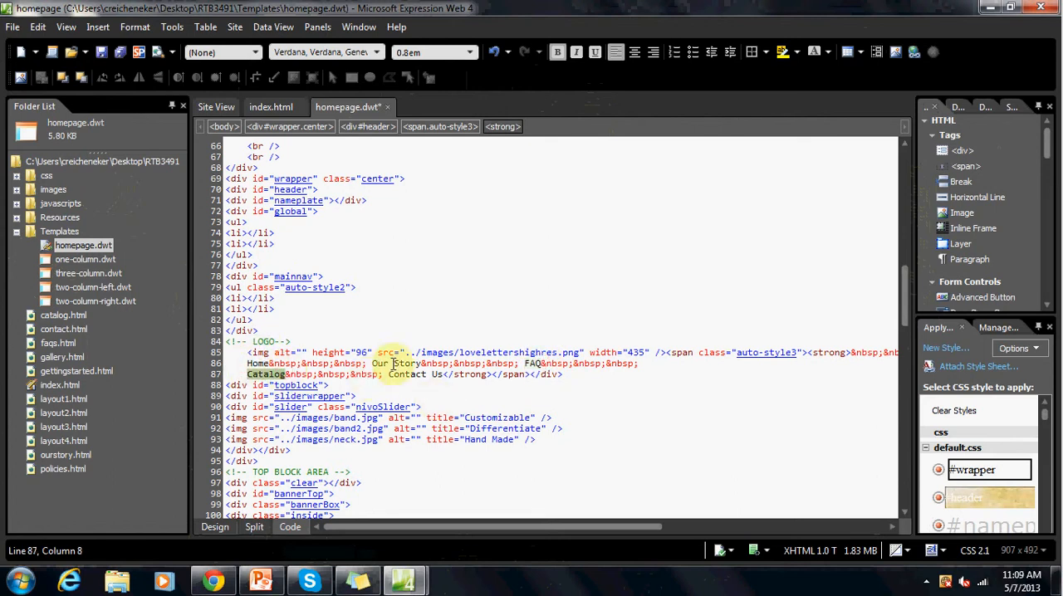
pyautogui.click(401, 375)
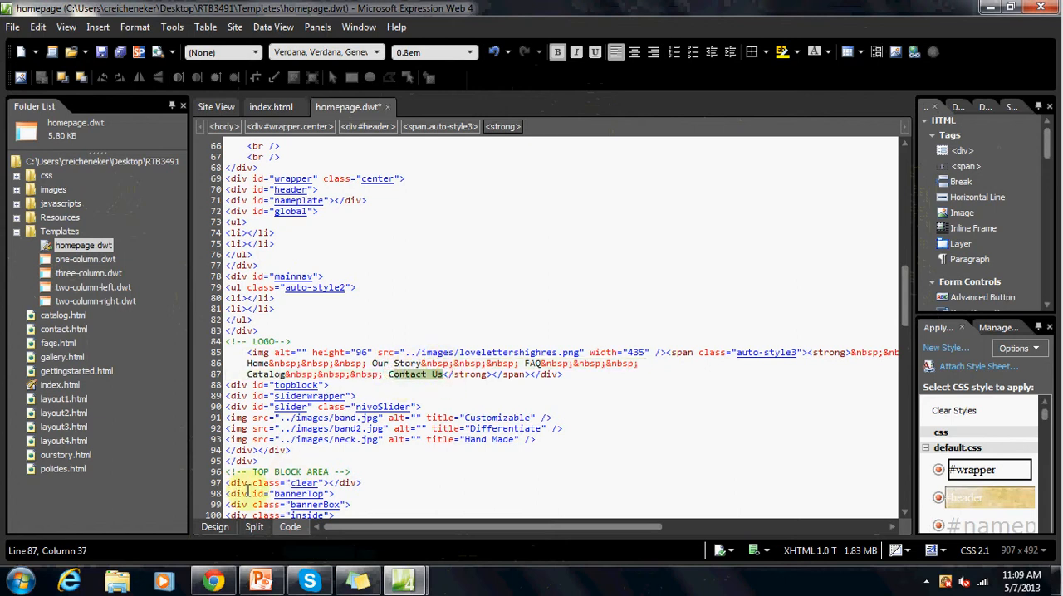
pyautogui.click(215, 527)
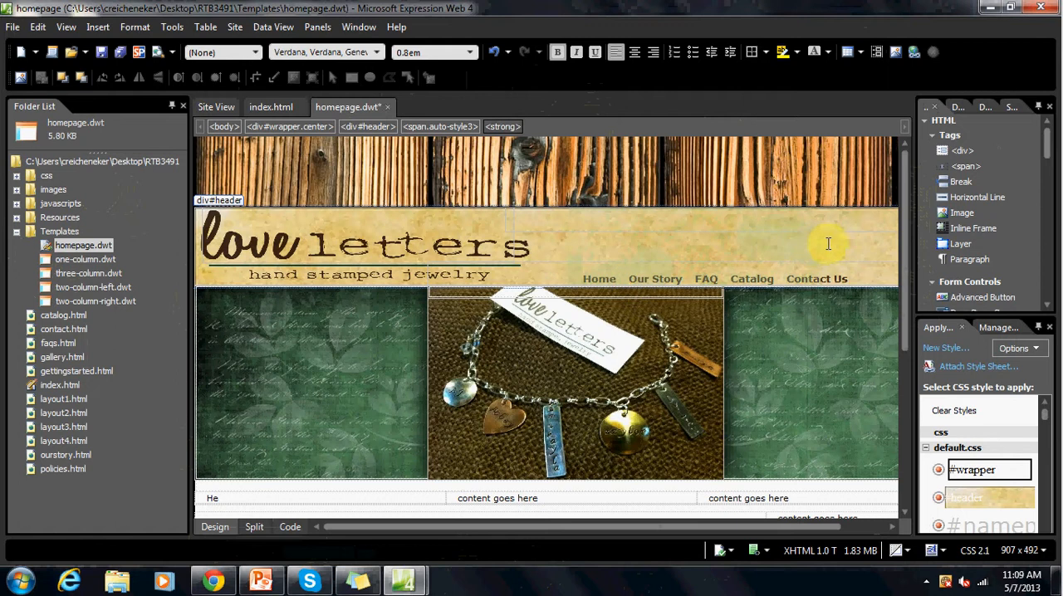
pyautogui.moveTo(600, 280)
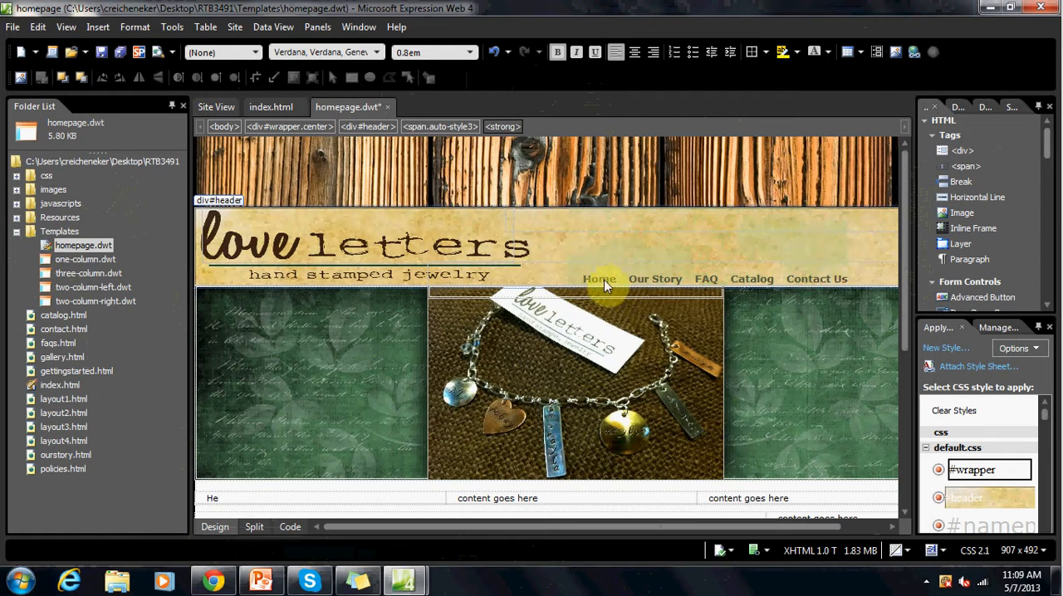
pyautogui.moveTo(751, 279)
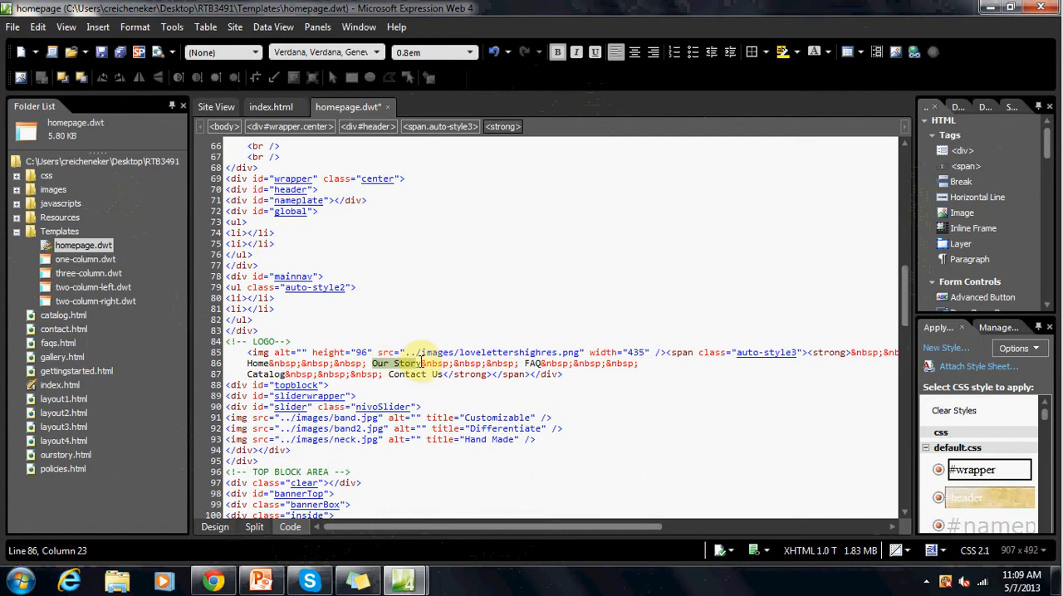
# Replace 'Our Story' with 'About Us' on line 86 and preview it in Design view.
pyautogui.click(422, 363)
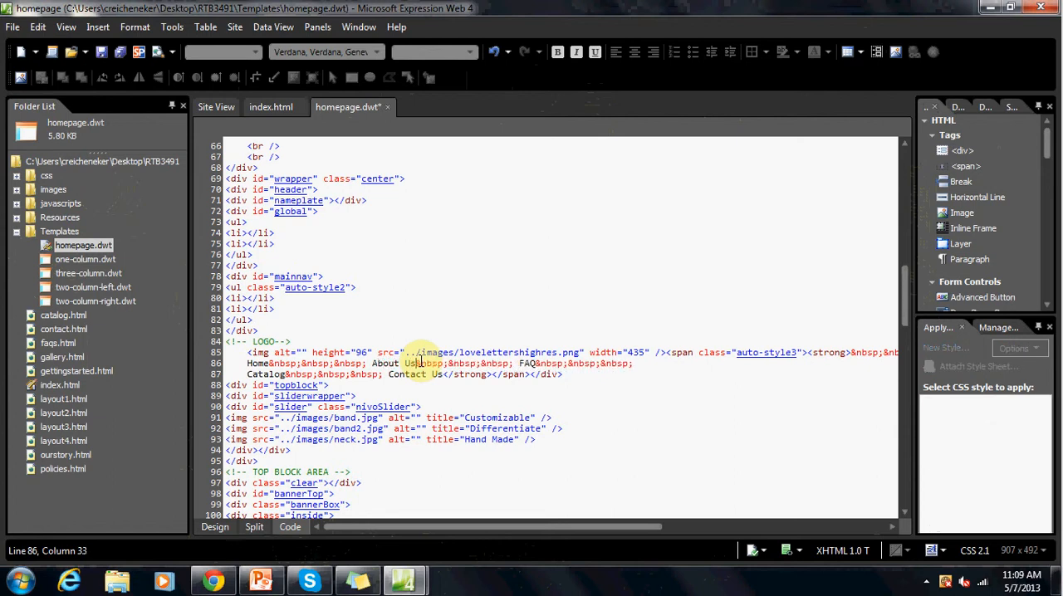
pyautogui.click(214, 526)
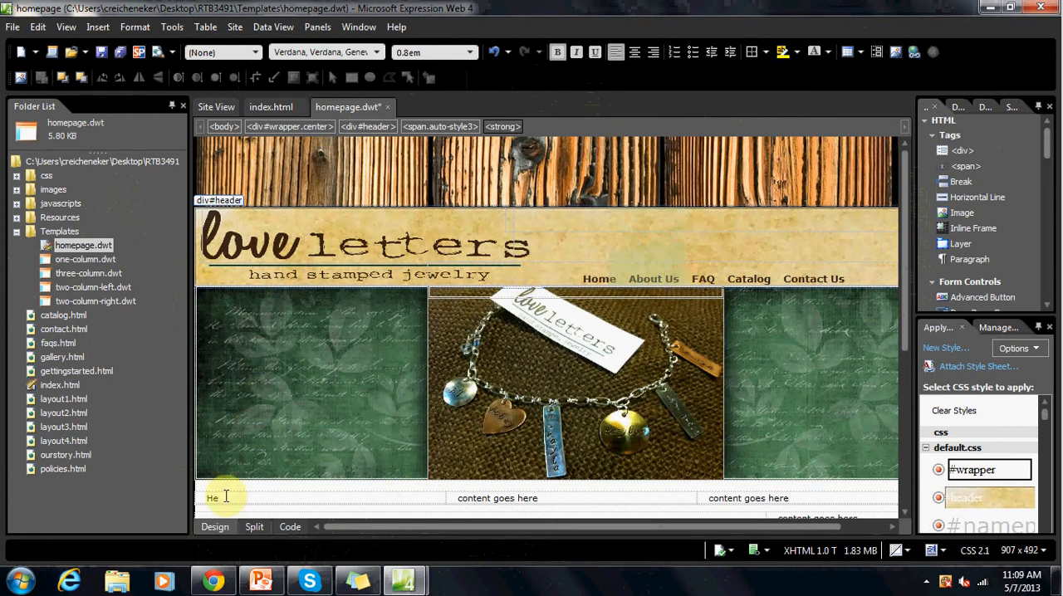
# Return to Code view and undo the edit so line 86 reads 'Our Story'.
pyautogui.click(290, 526)
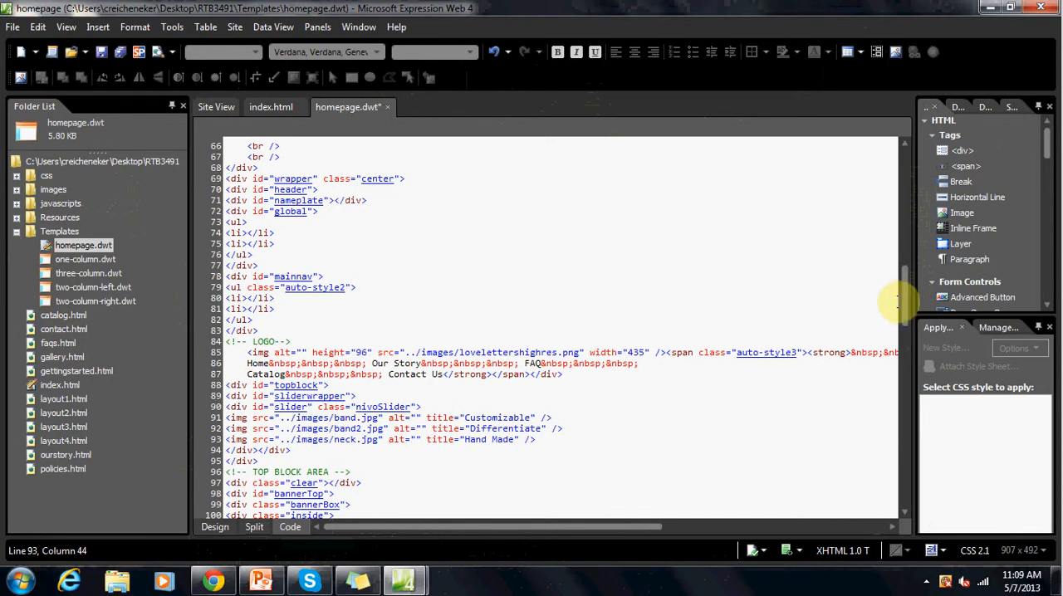
pyautogui.scroll(-3)
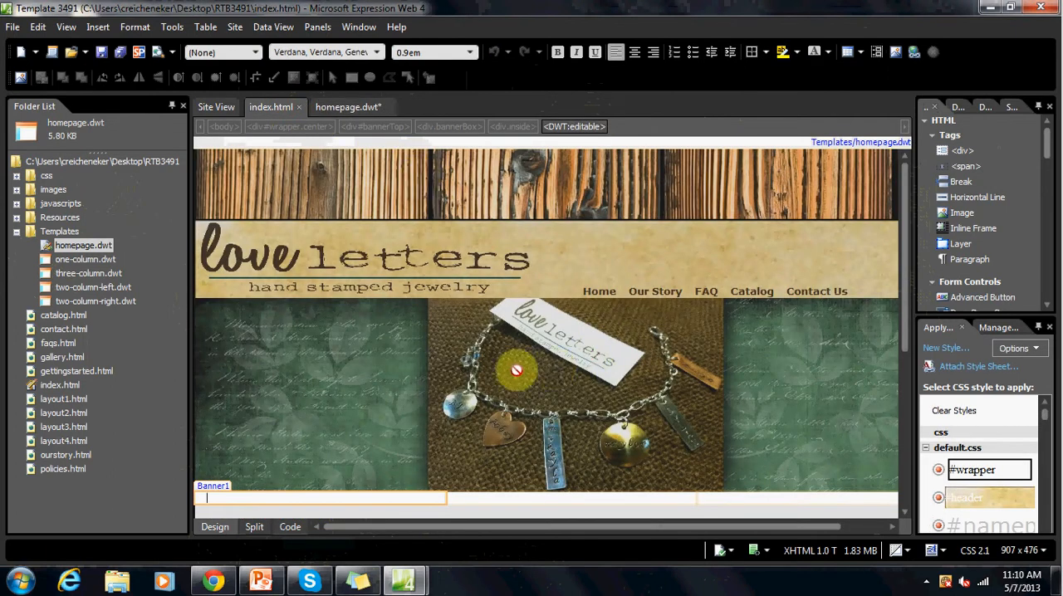
pyautogui.moveTo(560, 280)
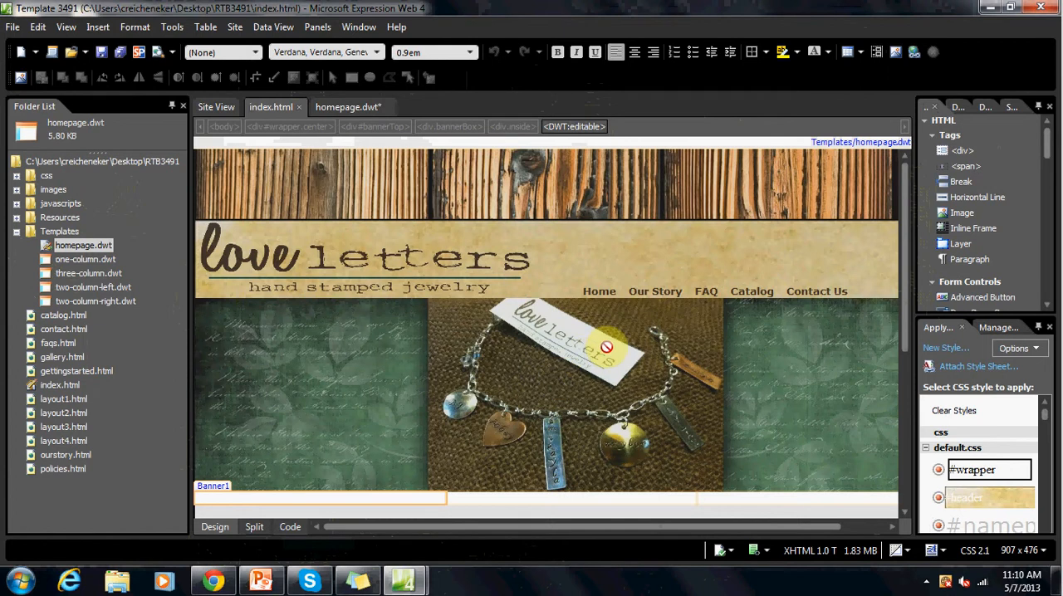
pyautogui.moveTo(599, 361)
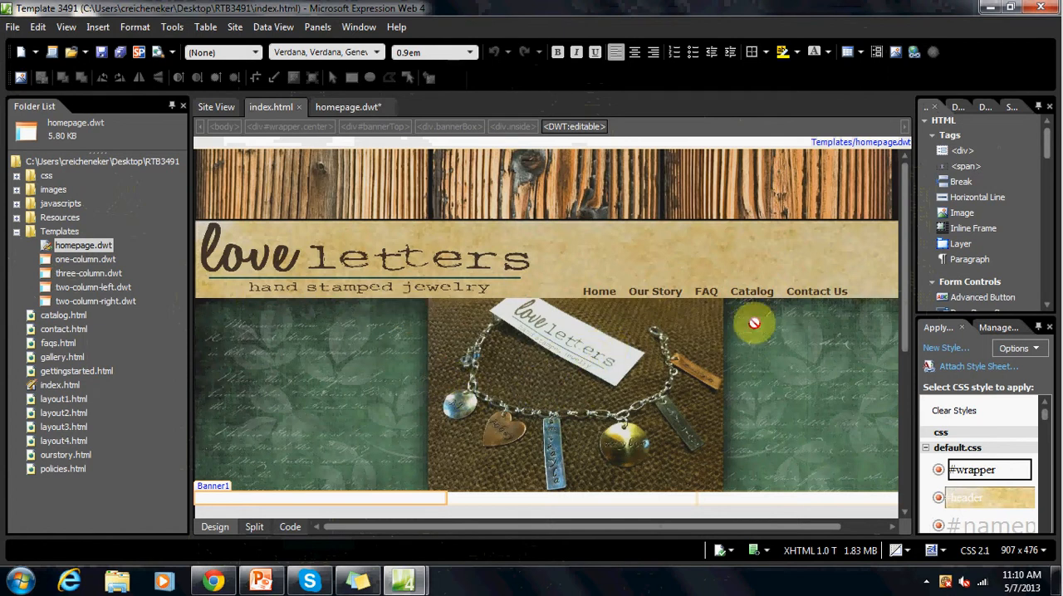
# Show homepage.dwt code at the slider's three images and Banner1 editable region.
pyautogui.click(290, 526)
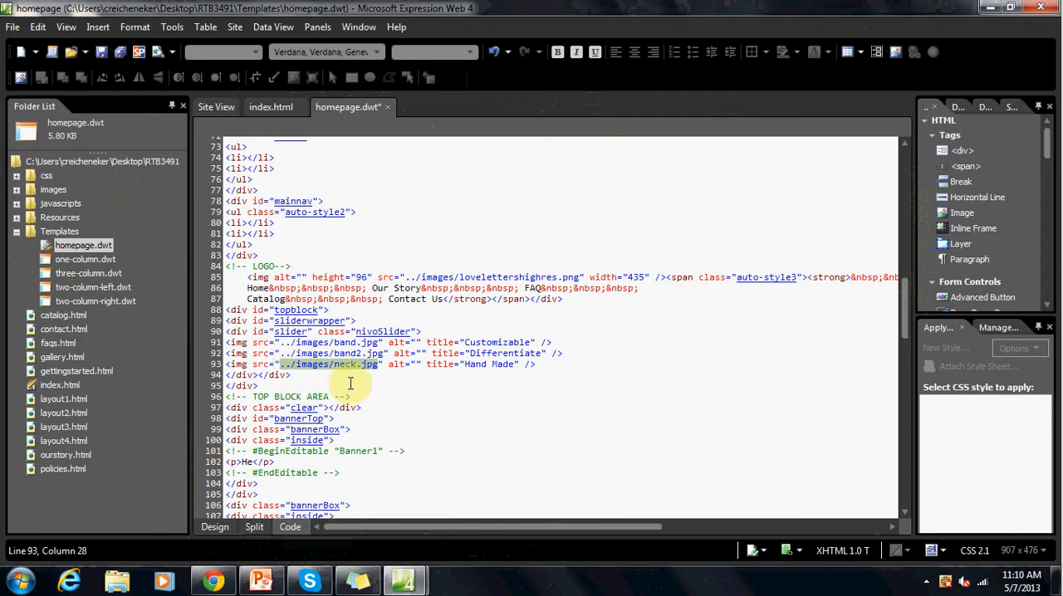
pyautogui.moveTo(609, 269)
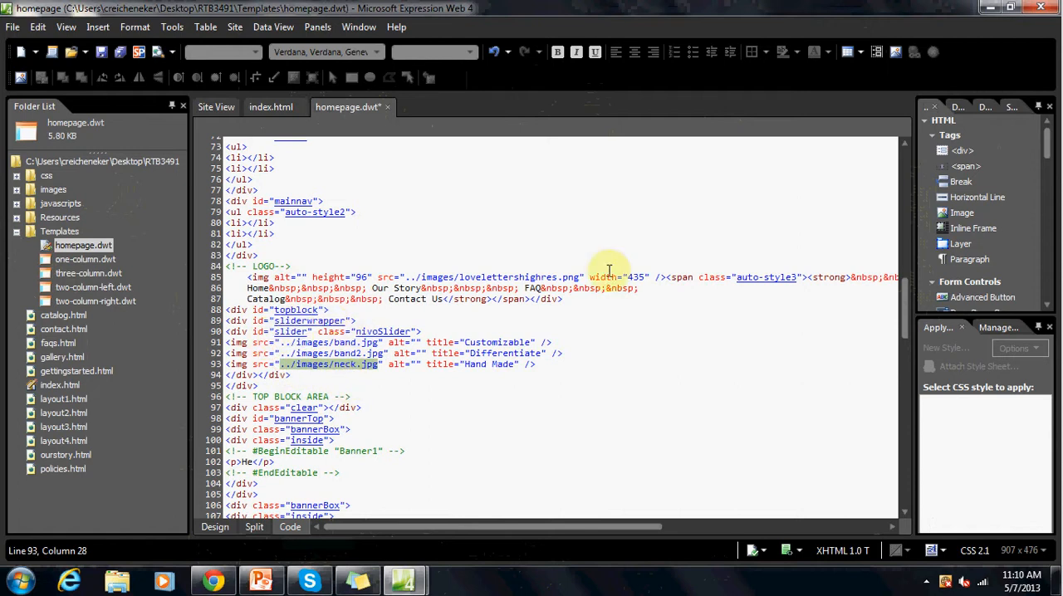
# Insert a <!-- Rotating Image --> comment after line 87 and preview the layout.
pyautogui.click(564, 299)
pyautogui.write('<!-- Rotating Image  -->')
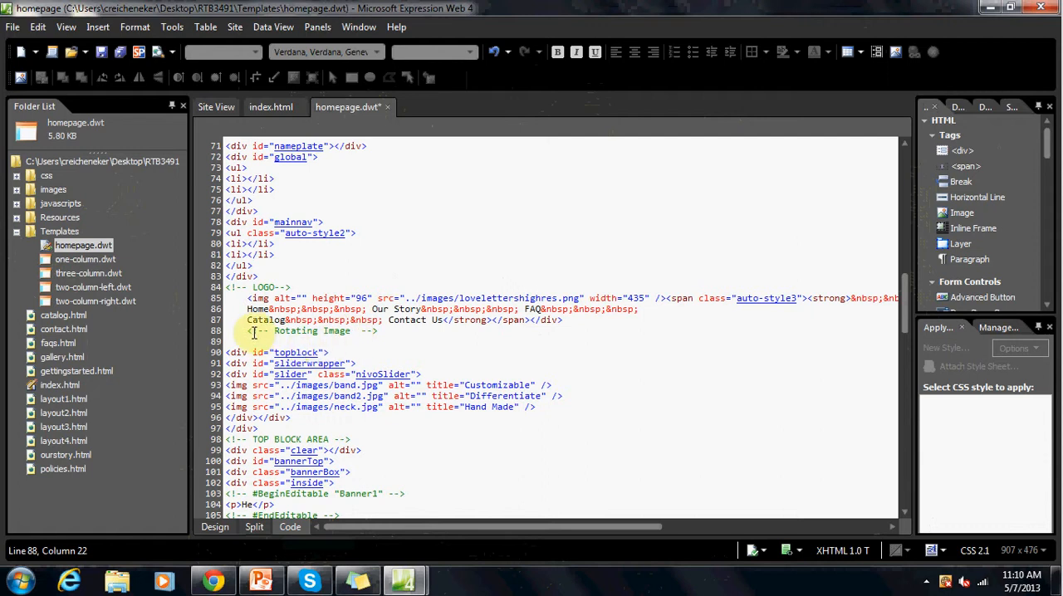
pyautogui.scroll(-3)
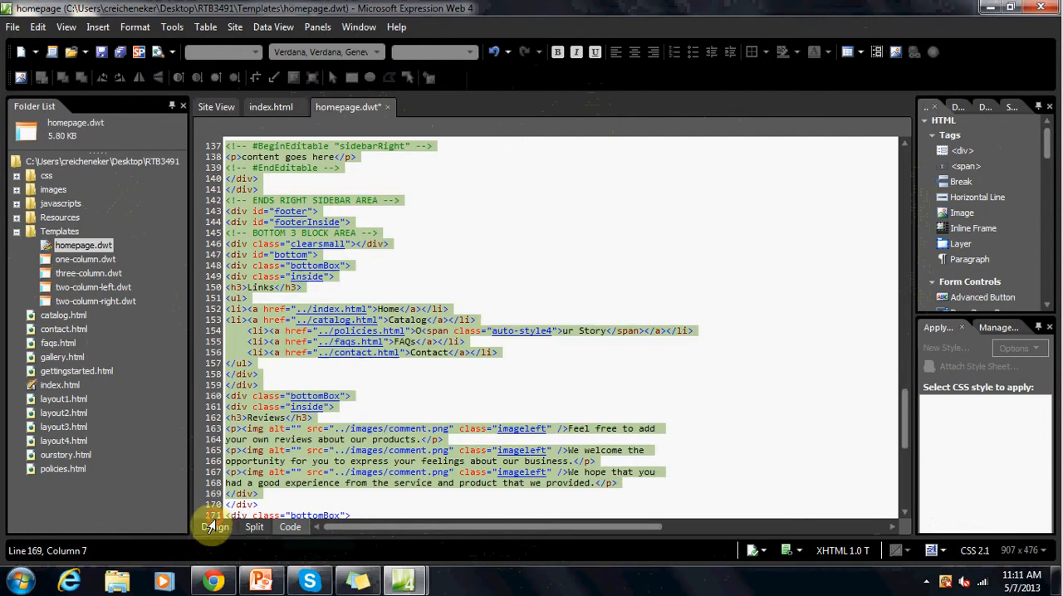
pyautogui.click(215, 526)
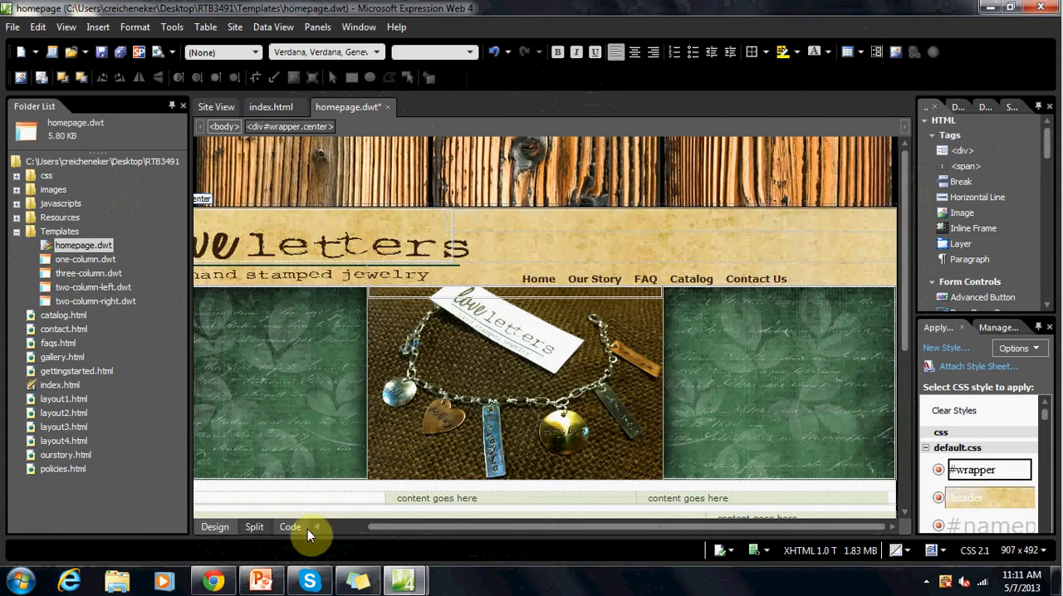
# Show the homepage.dwt source at the slider's three image tags under the Rotating Image comment.
pyautogui.click(290, 526)
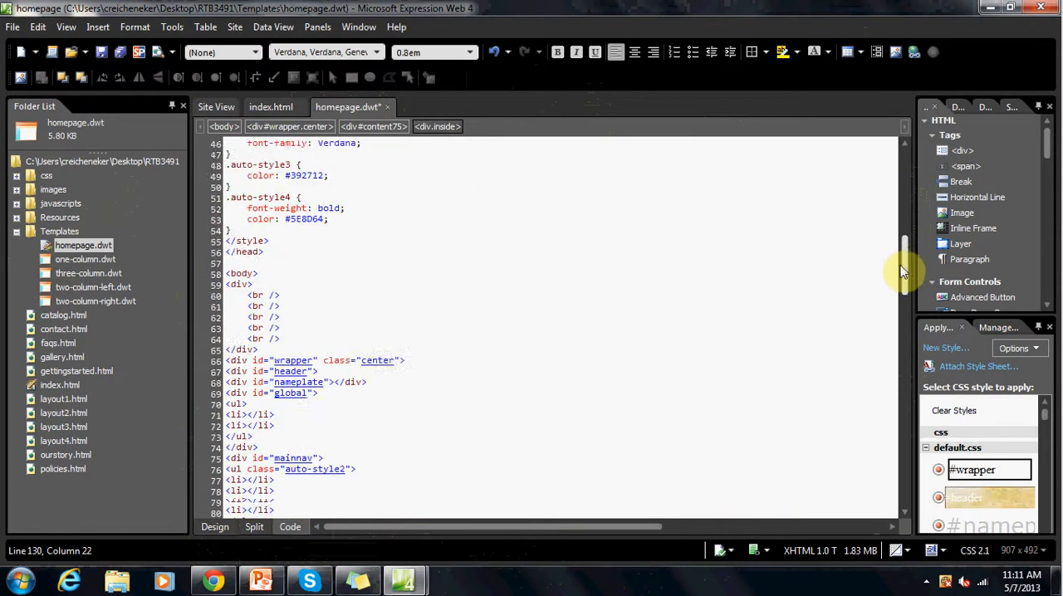
pyautogui.scroll(-3)
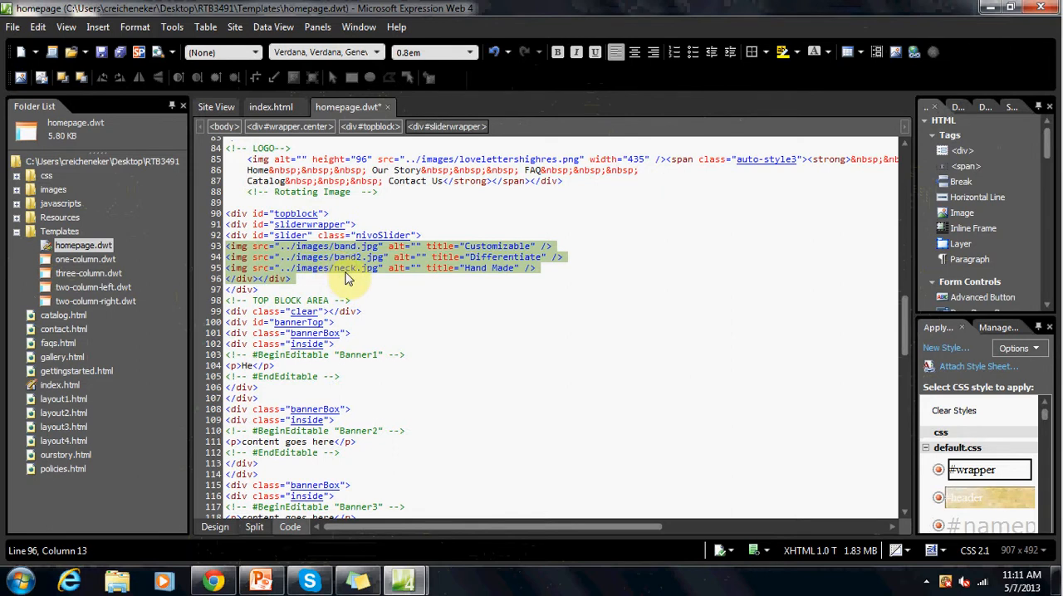
# Review the remaining template code, then display the homepage.dwt layout in Design view.
pyautogui.click(343, 267)
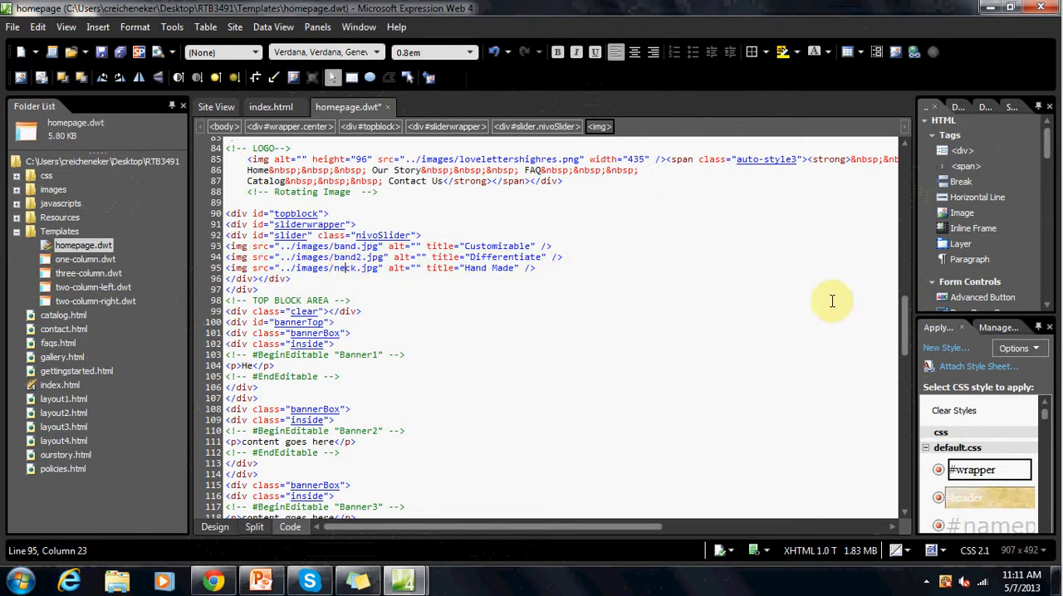
pyautogui.scroll(-3)
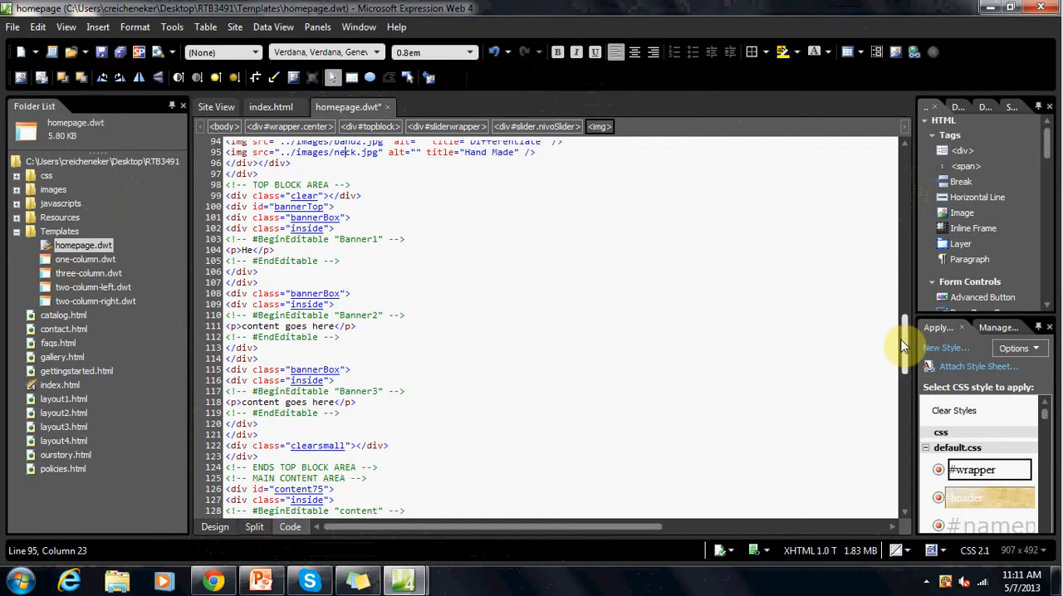
pyautogui.scroll(-3)
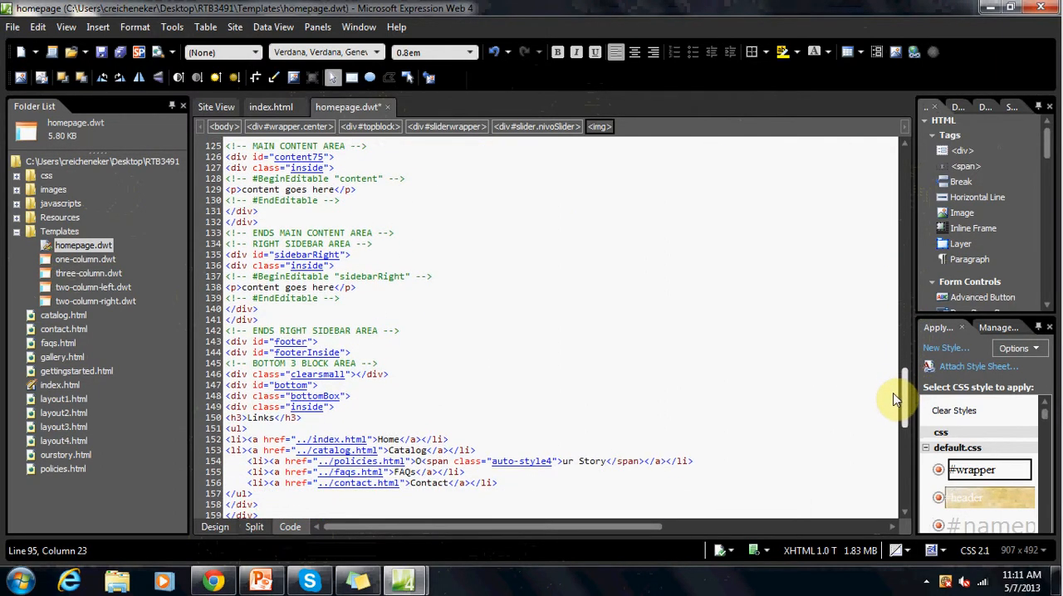
pyautogui.scroll(-3)
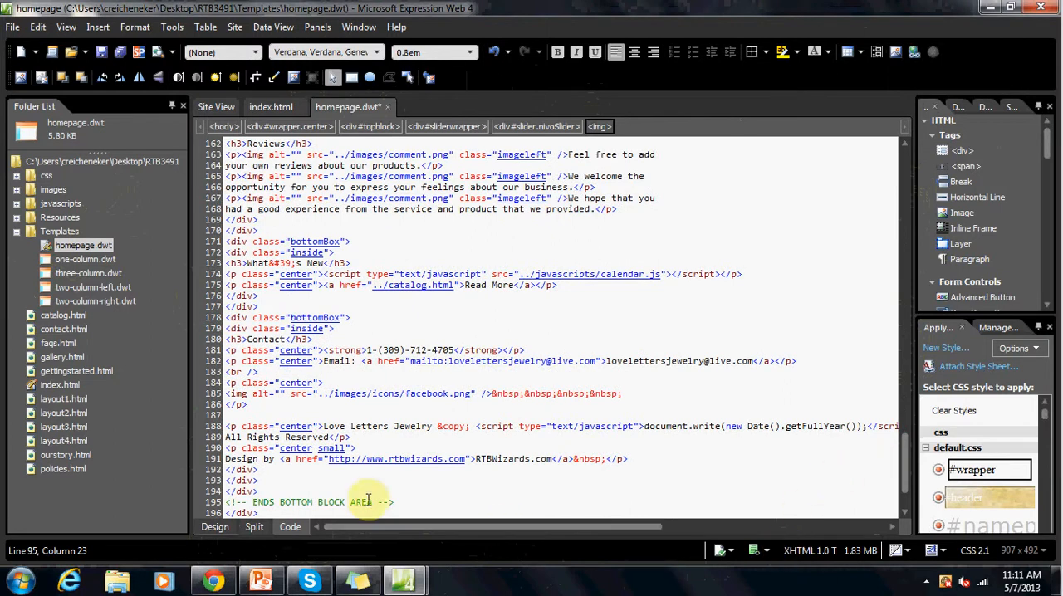
pyautogui.click(214, 526)
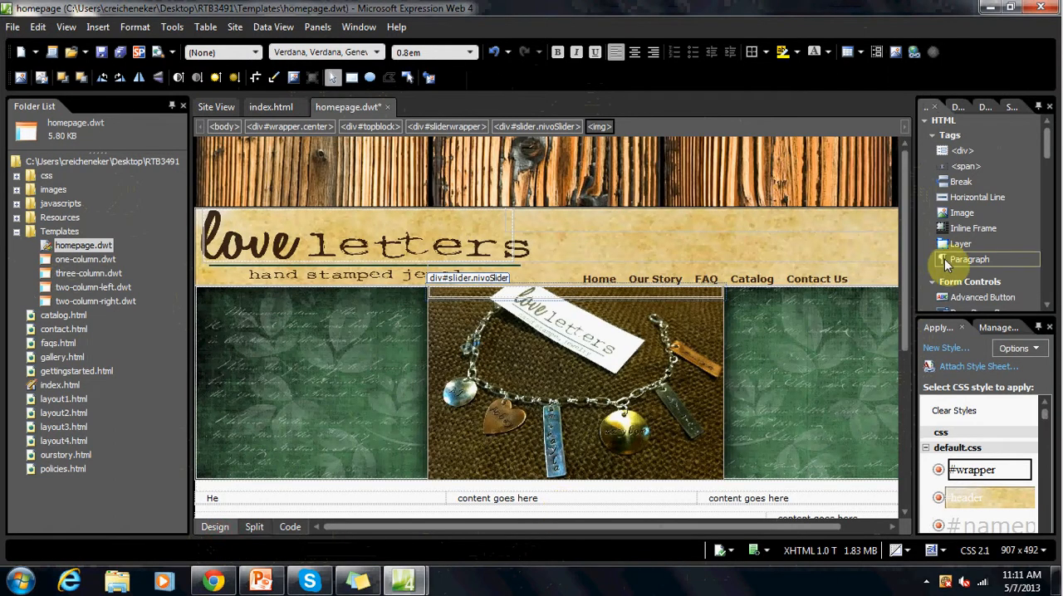